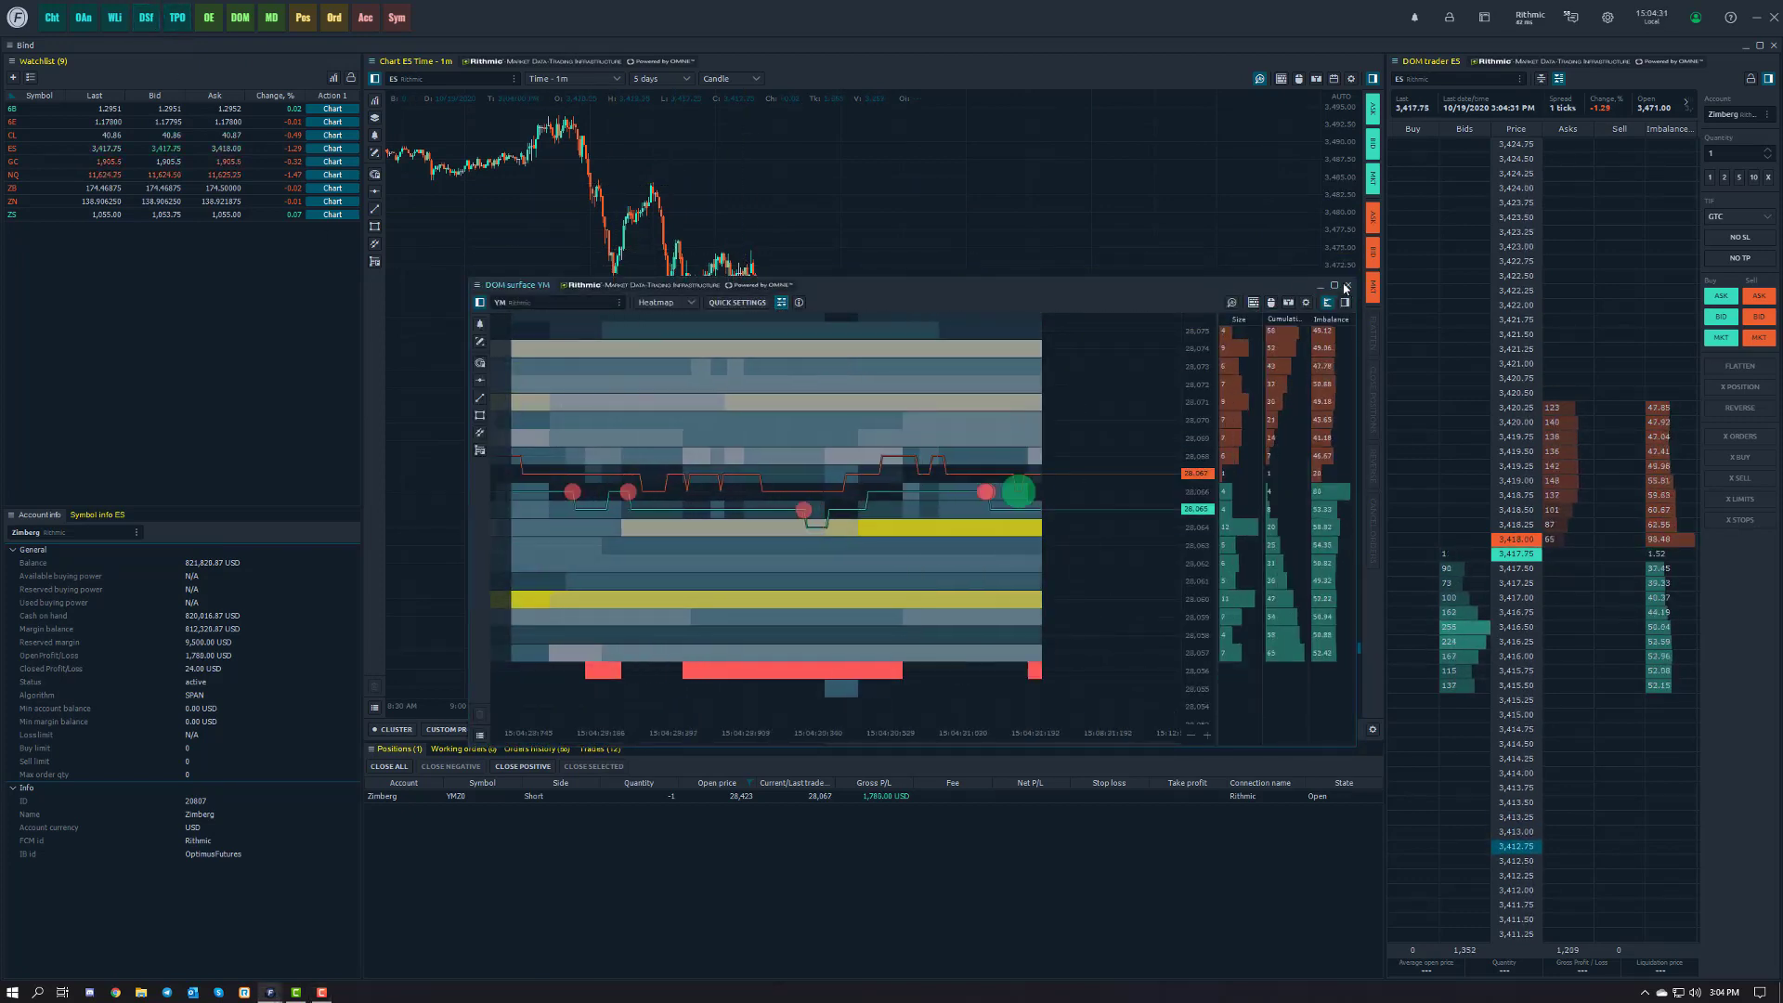
Close the floating YM DOM surface window.
{"action": "left_click", "coordinate": [1345, 286]}
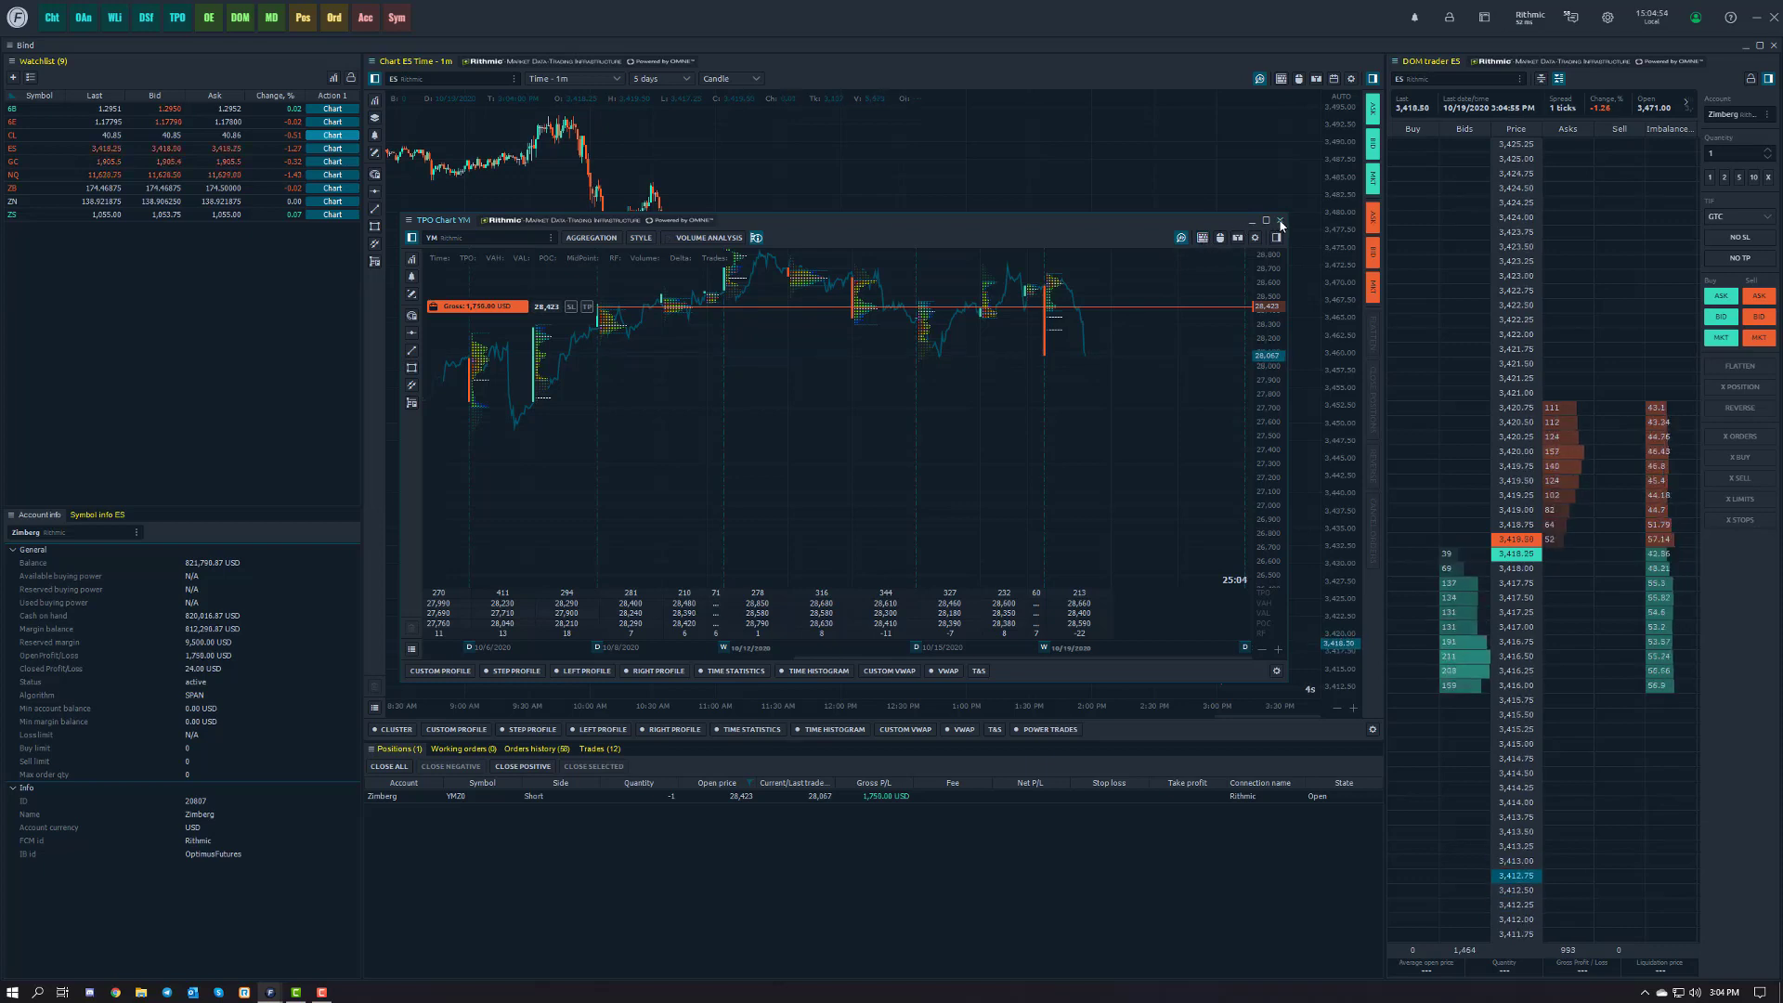
Close the floating YM TPO chart window, leaving the ES chart.
{"action": "left_click", "coordinate": [1279, 219]}
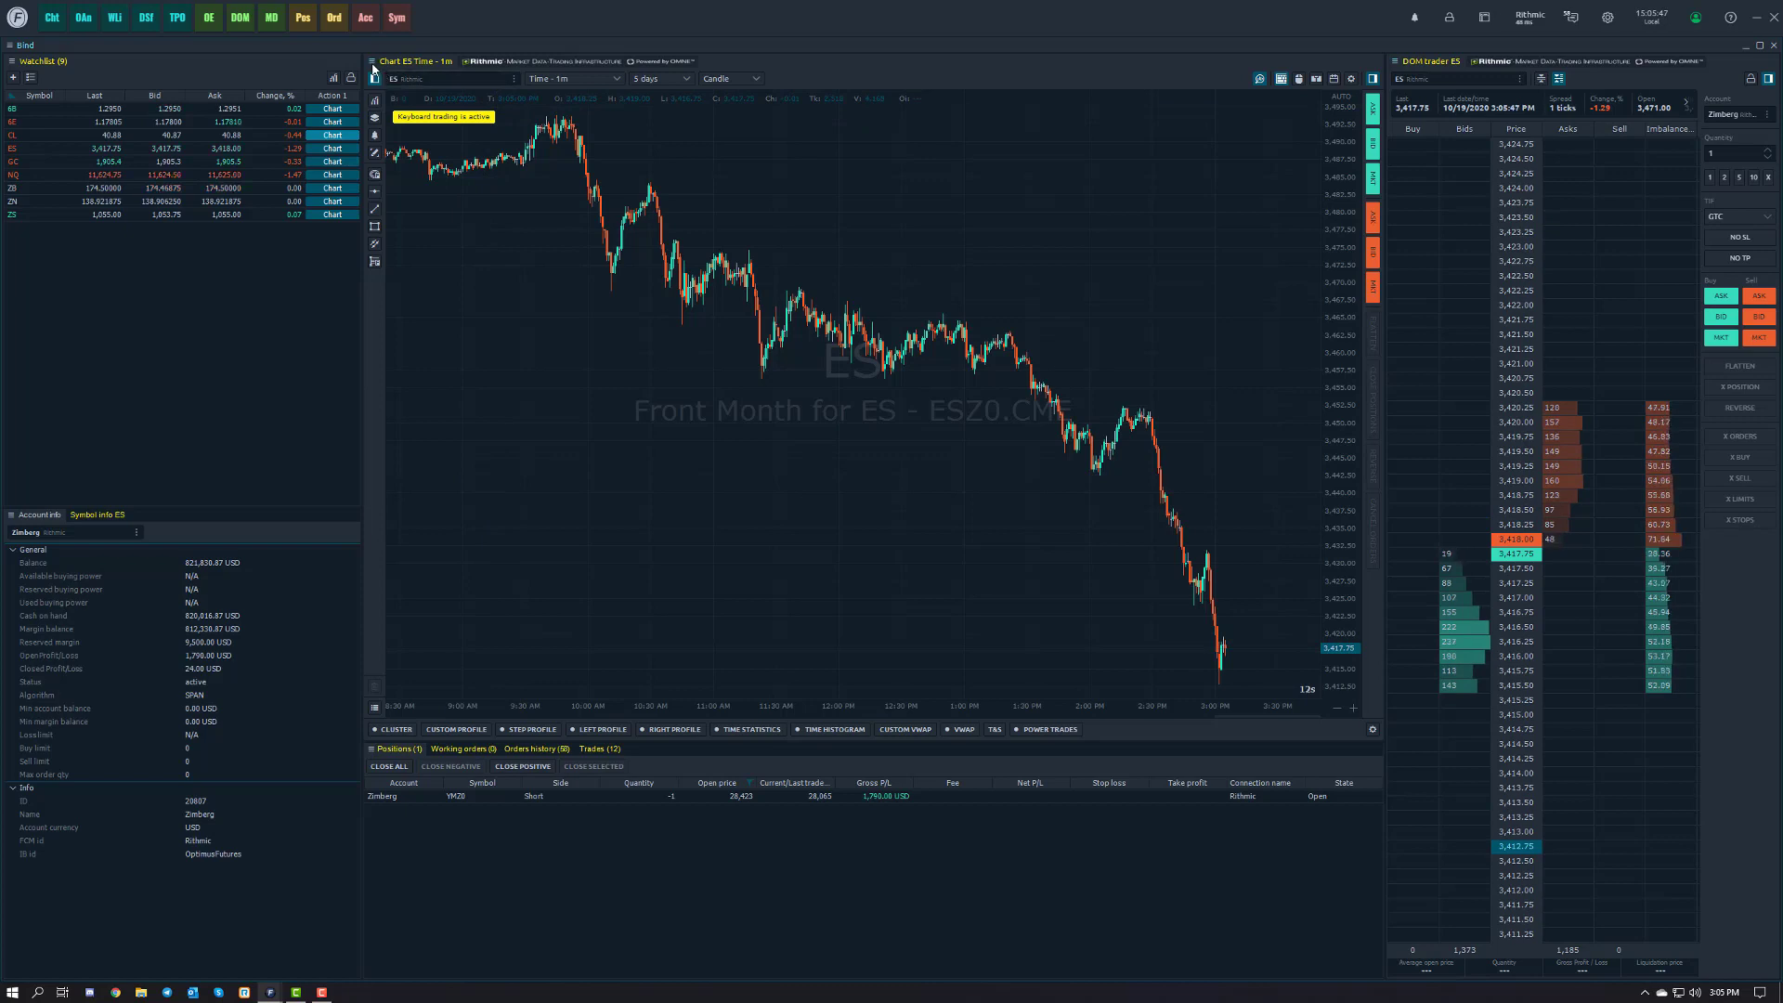
Bring up the ES chart's Settings dialog from its options menu.
{"action": "left_click", "coordinate": [374, 61]}
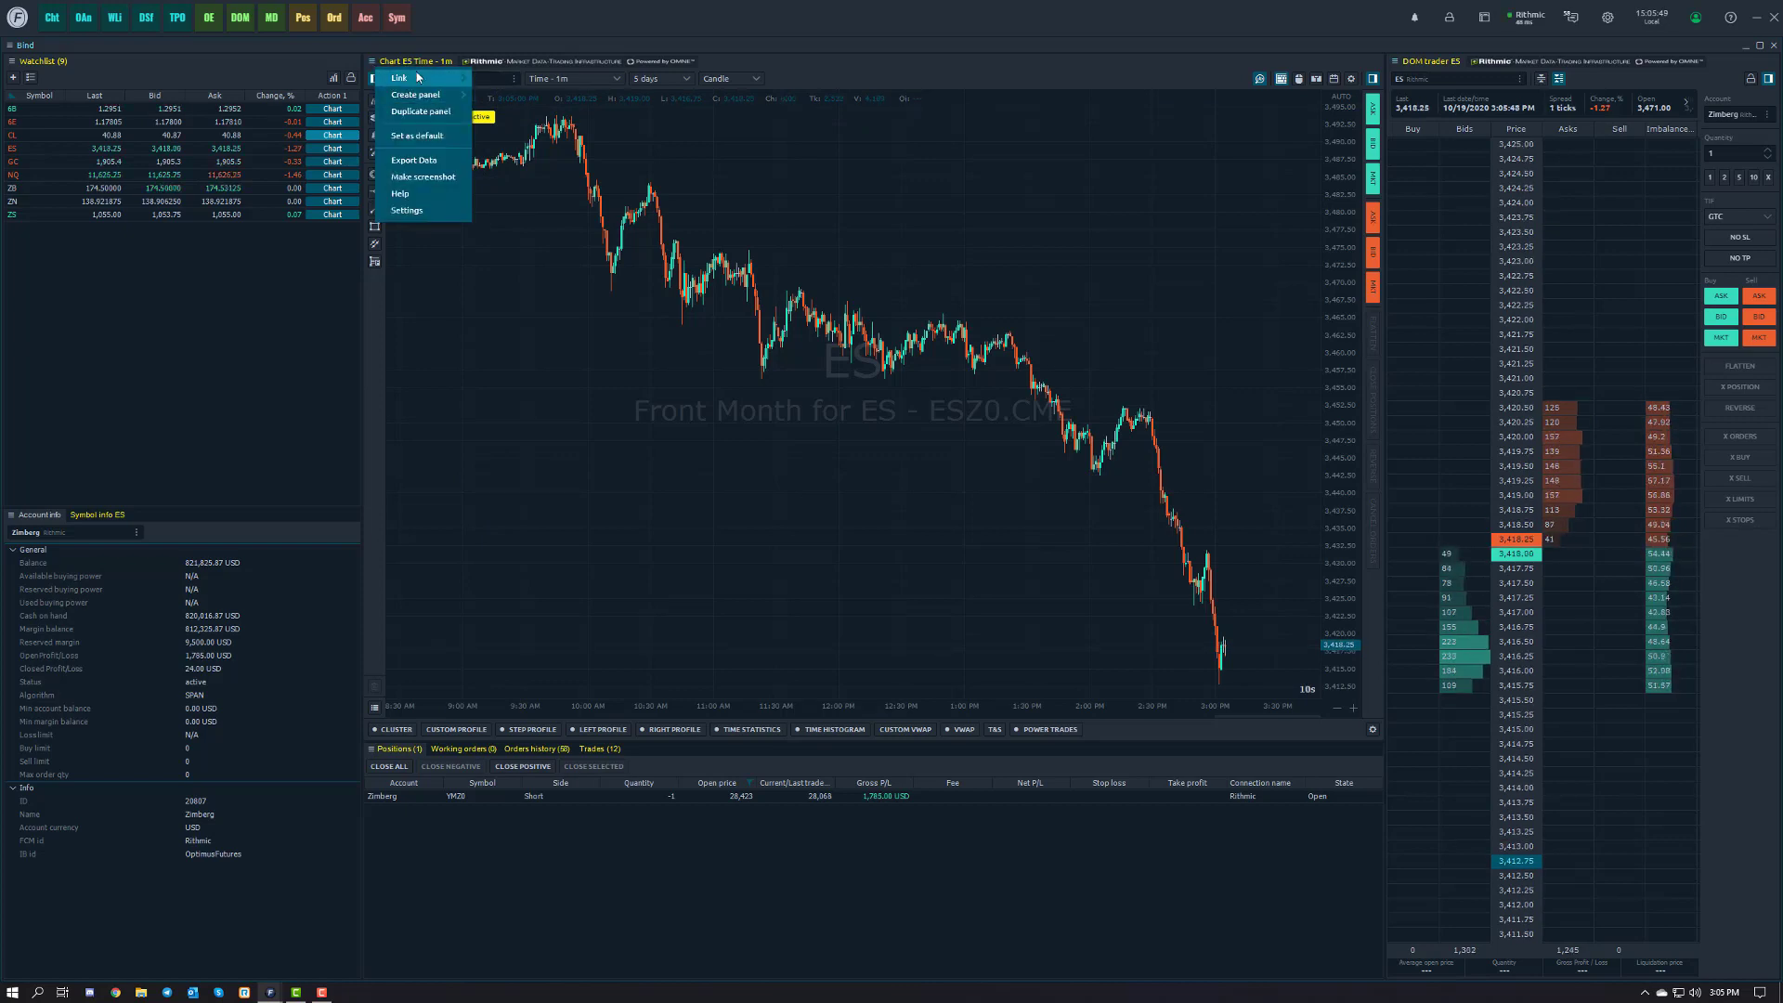
{"action": "mouse_move", "coordinate": [442, 225]}
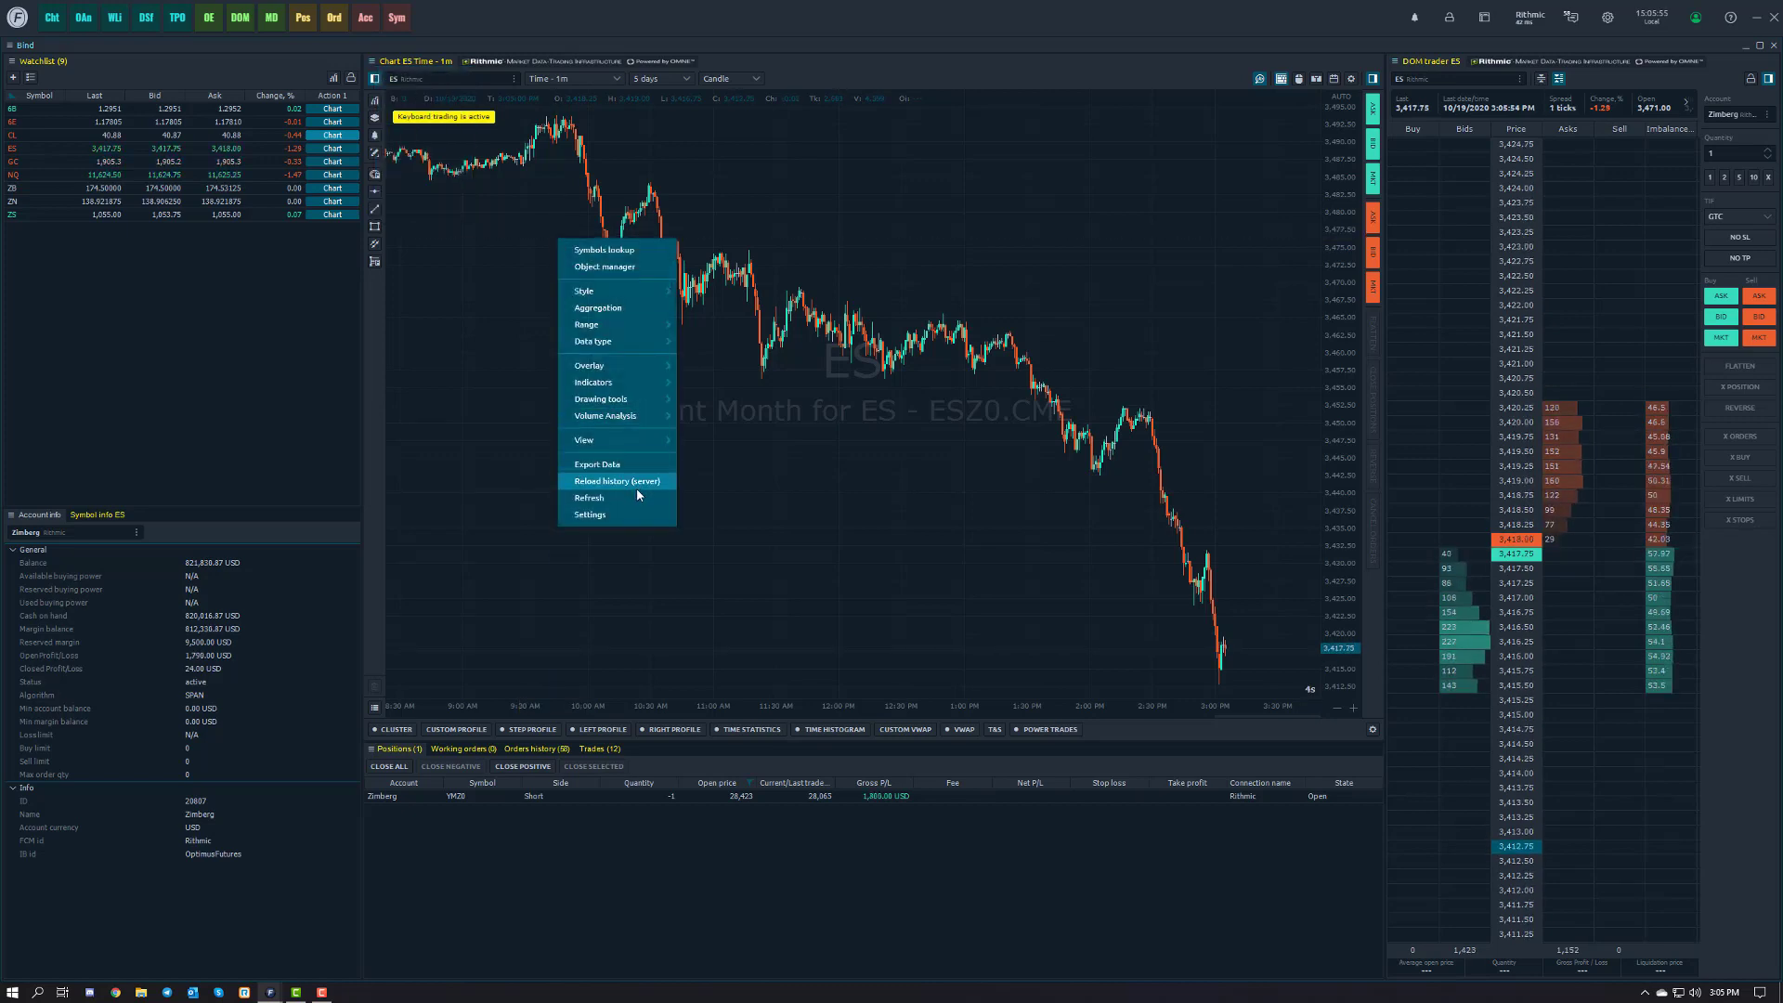
{"action": "left_click", "coordinate": [589, 514]}
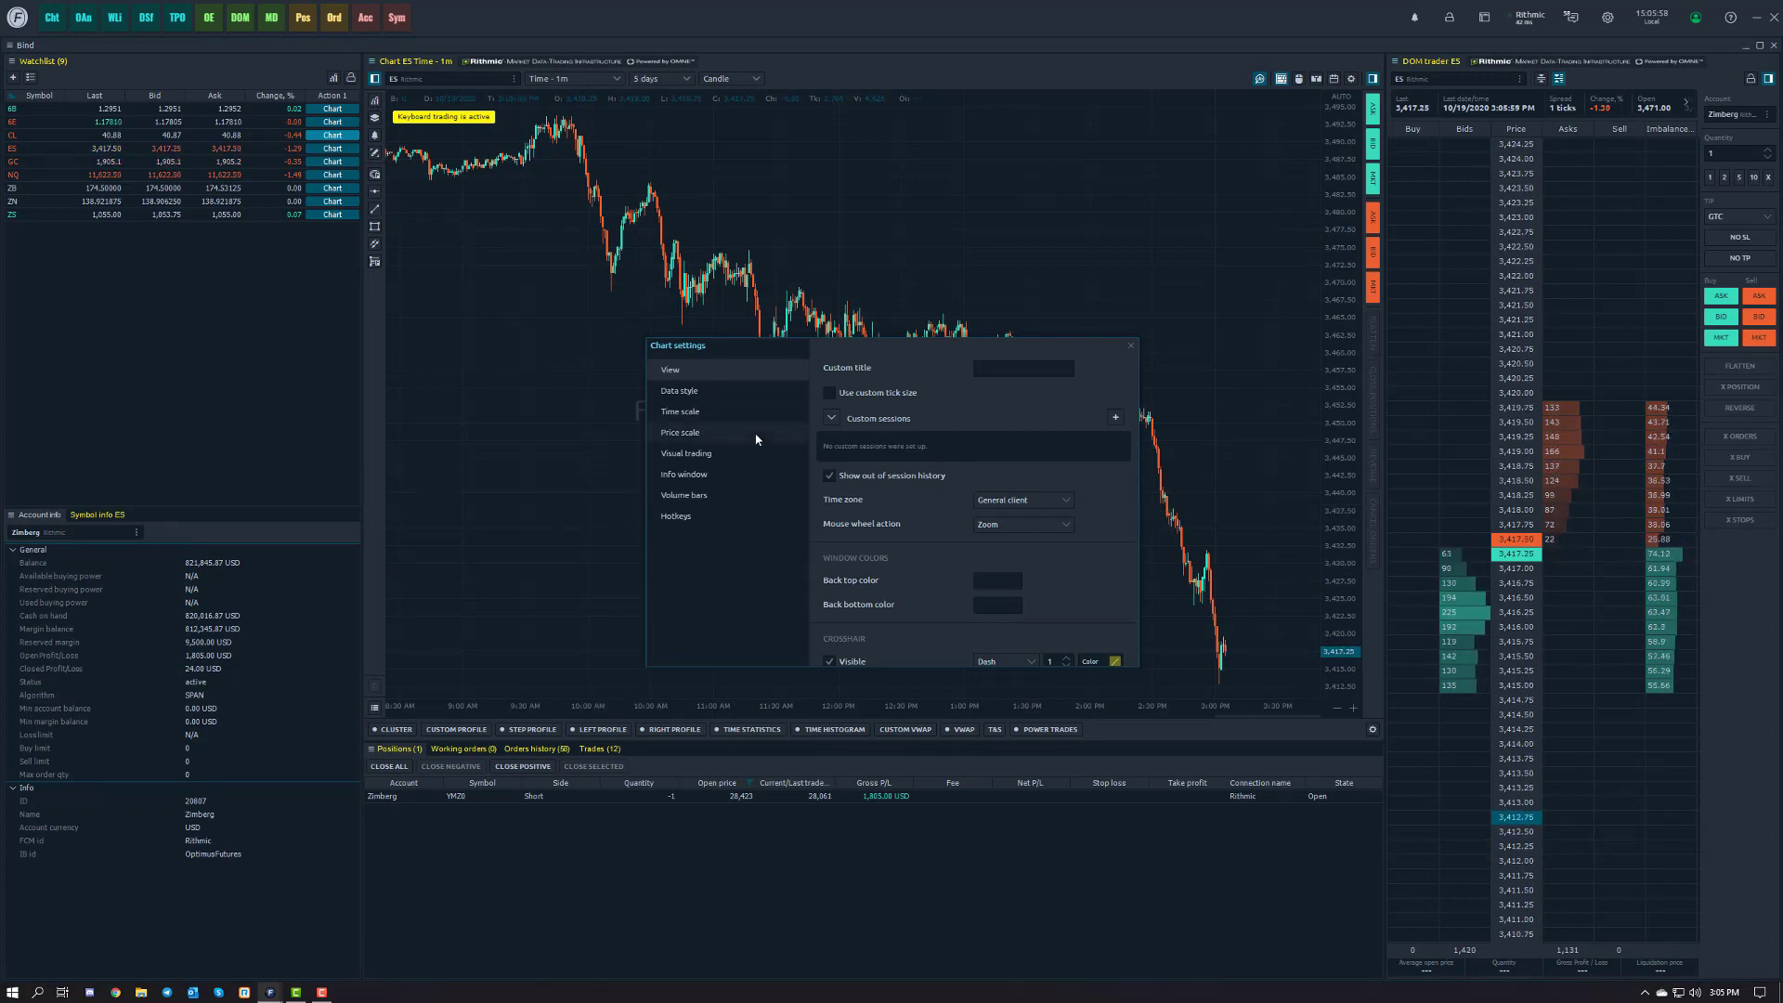
{"action": "mouse_move", "coordinate": [773, 524]}
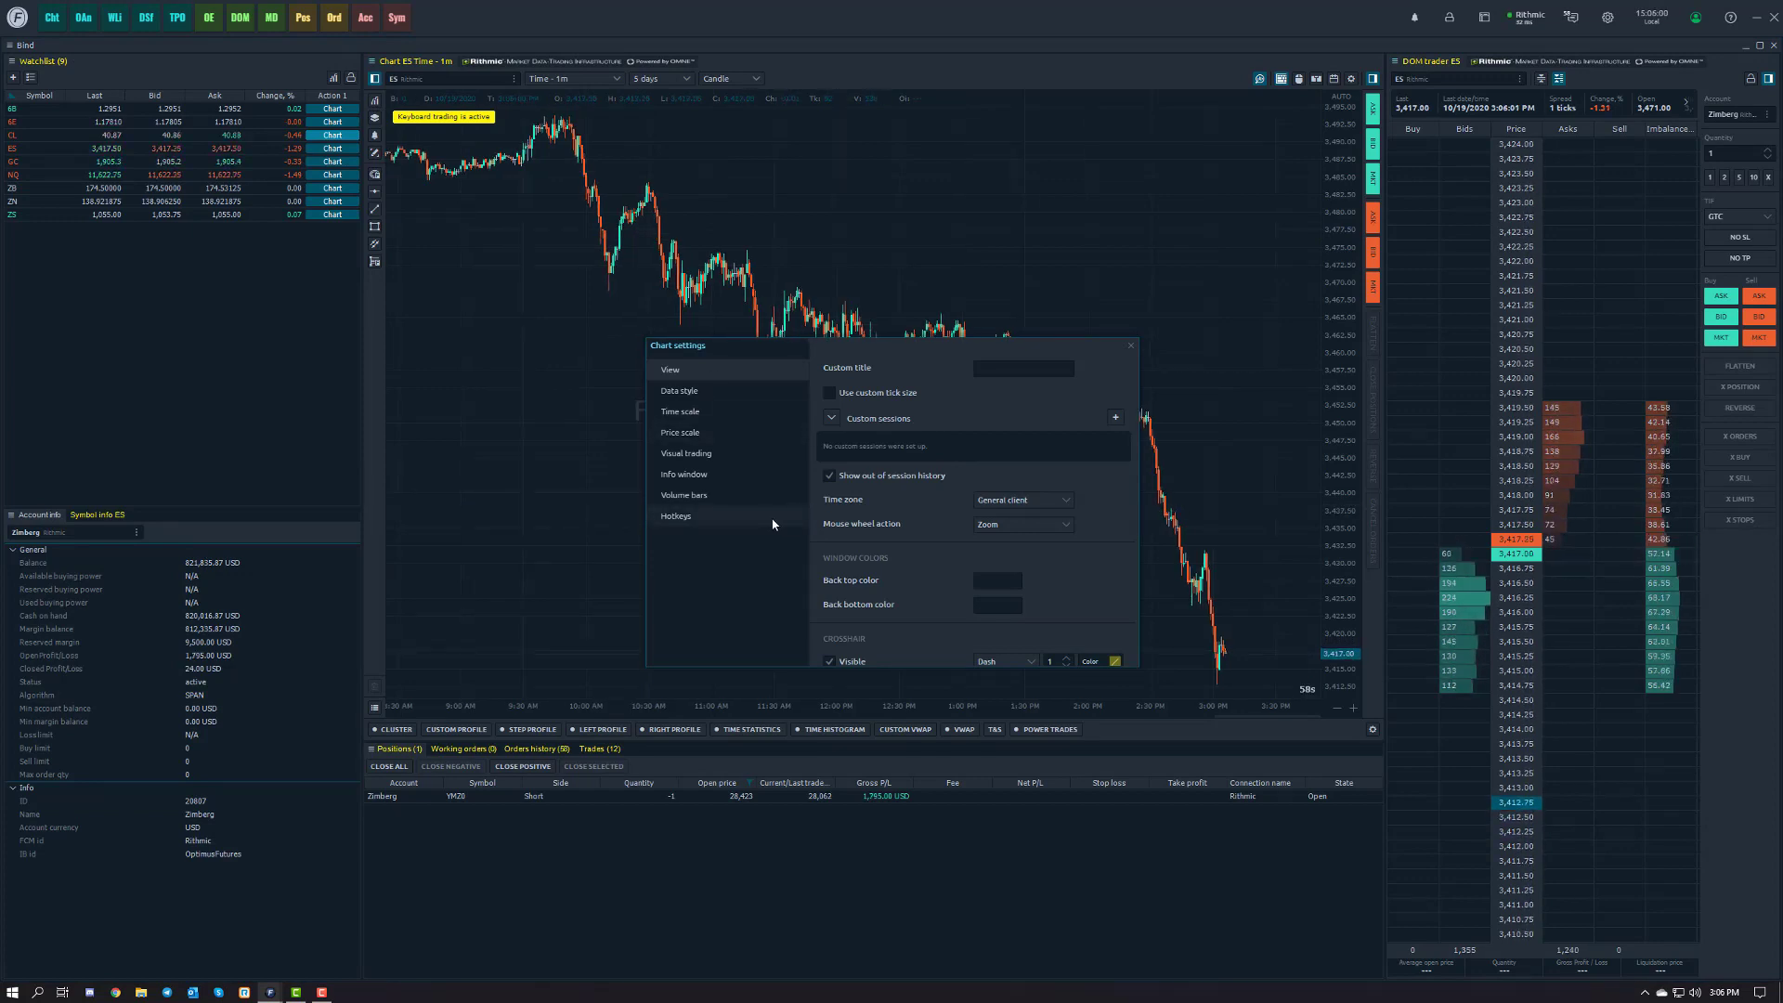
Show the Hotkeys section and reach its Trading shortcuts.
{"action": "left_click", "coordinate": [675, 514]}
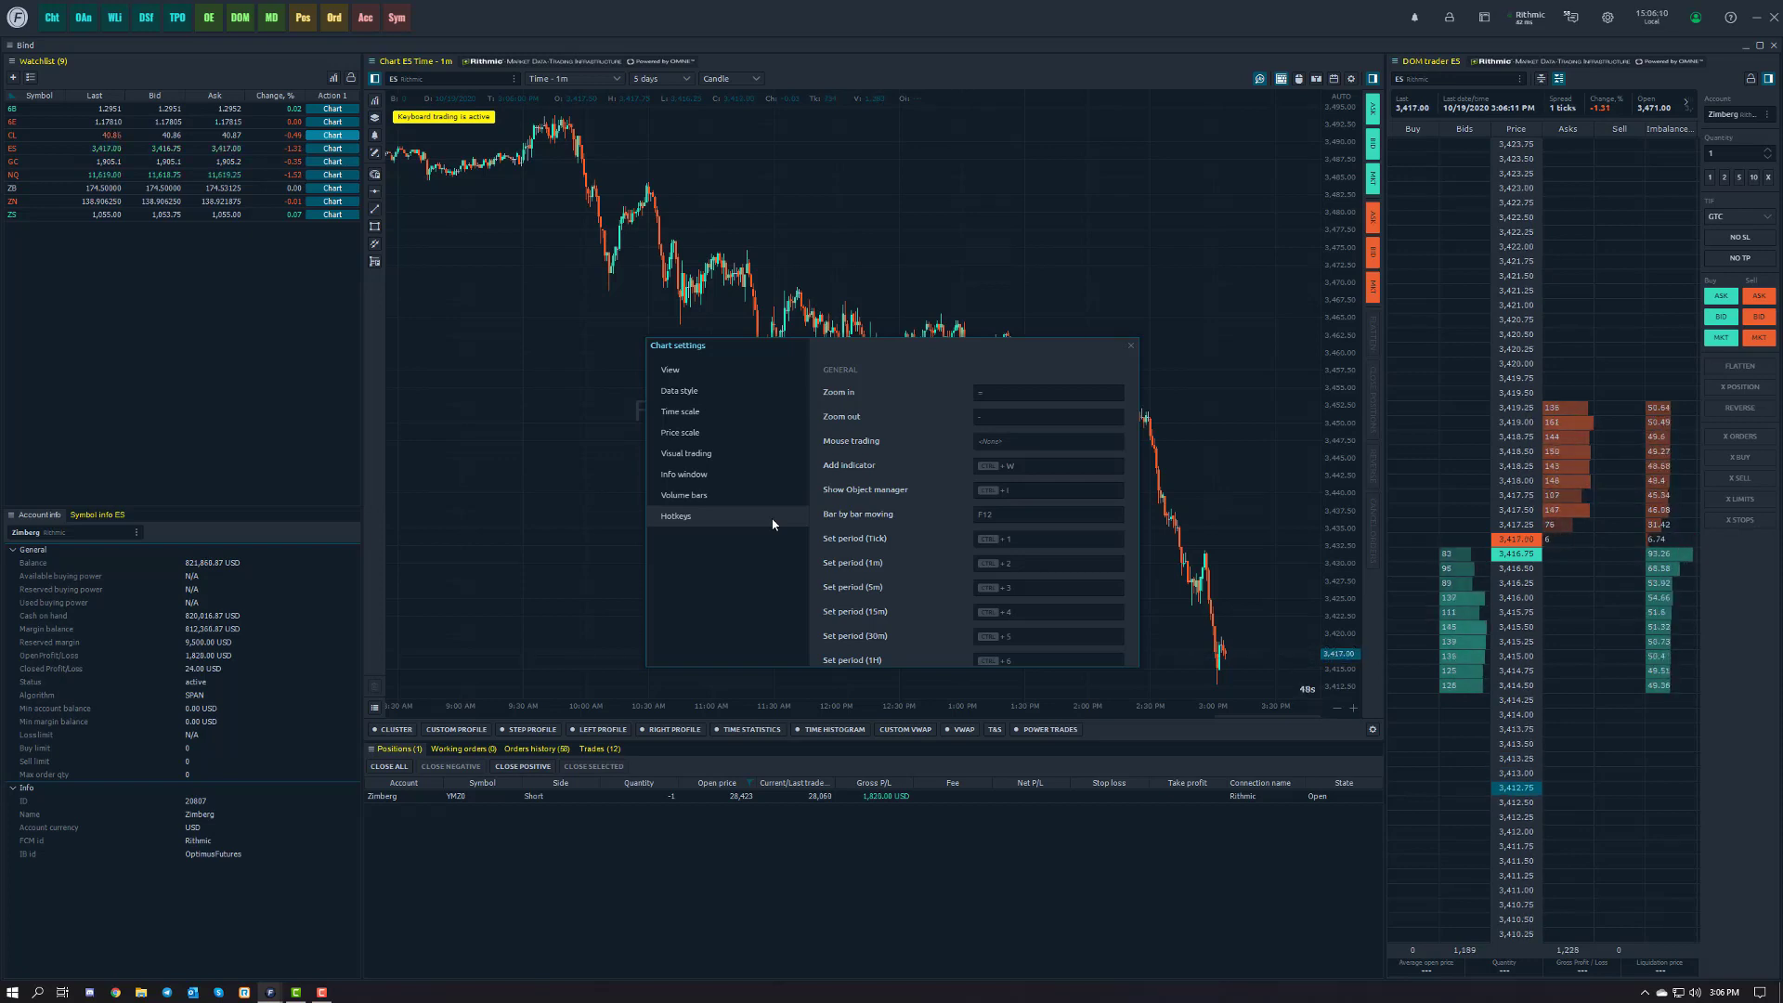
{"action": "mouse_move", "coordinate": [936, 399]}
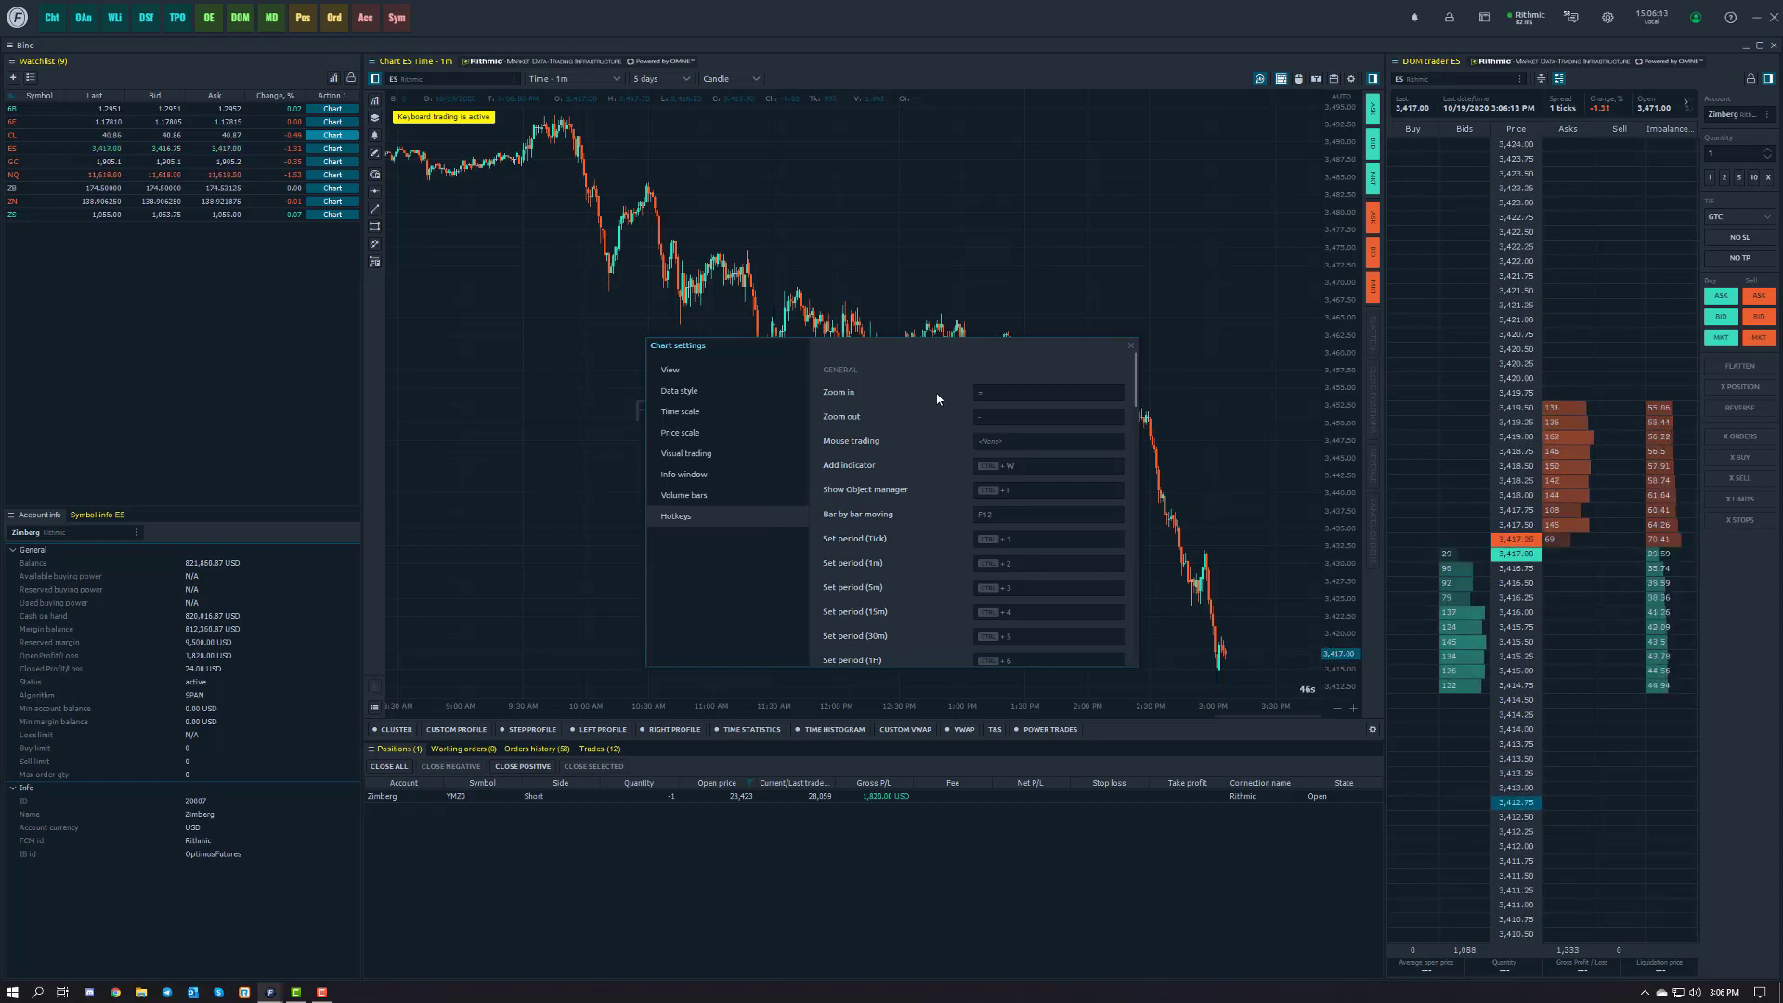
{"action": "mouse_move", "coordinate": [922, 407]}
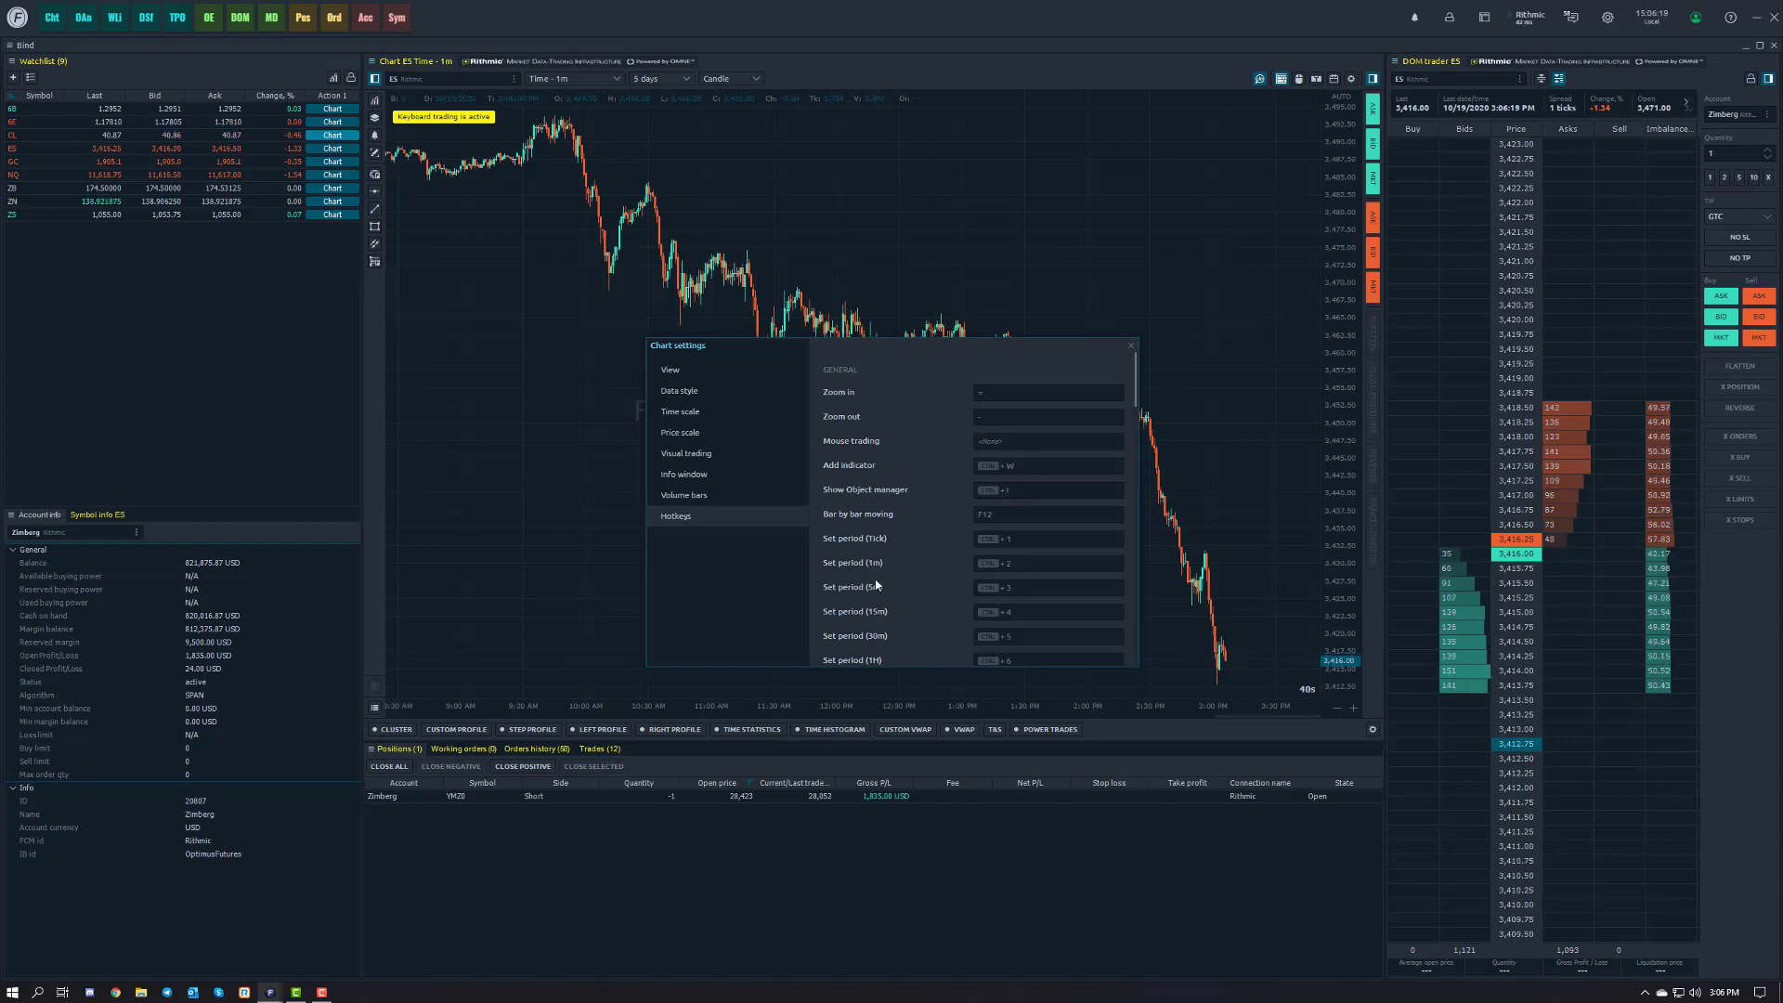
{"action": "mouse_move", "coordinate": [974, 550]}
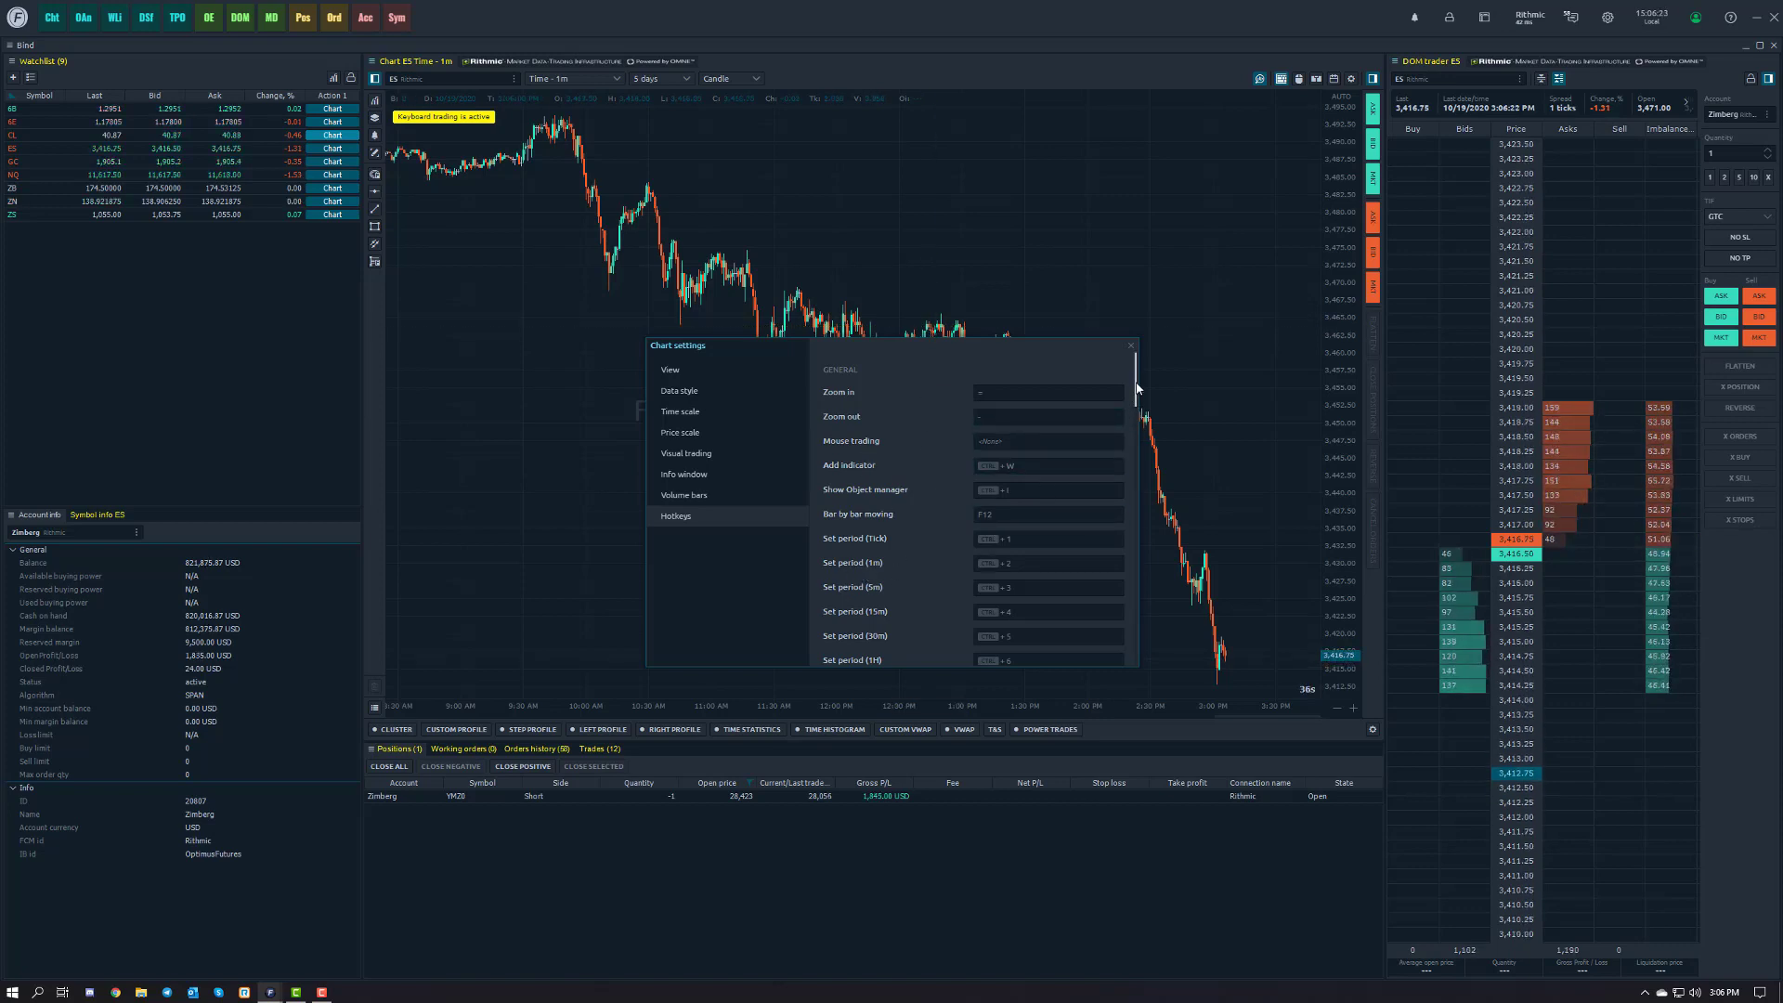
{"action": "scroll", "scroll_direction": "down", "scroll_amount": 3}
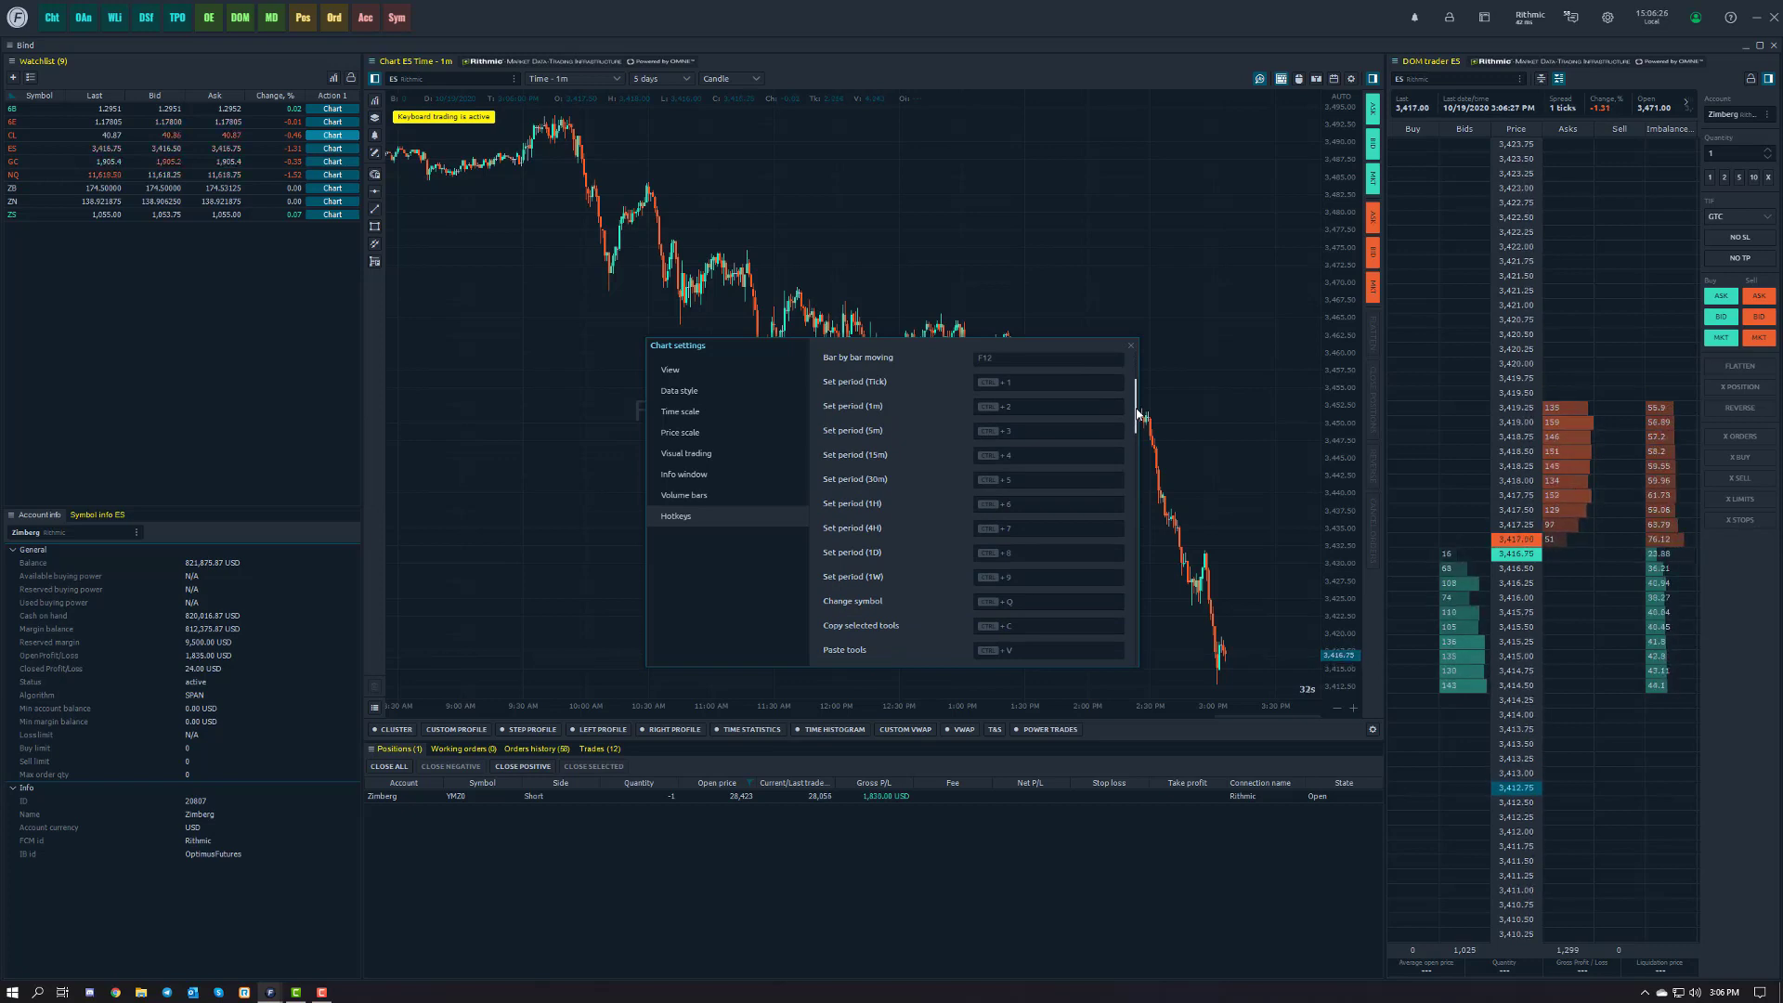
{"action": "scroll", "scroll_direction": "down", "scroll_amount": 3}
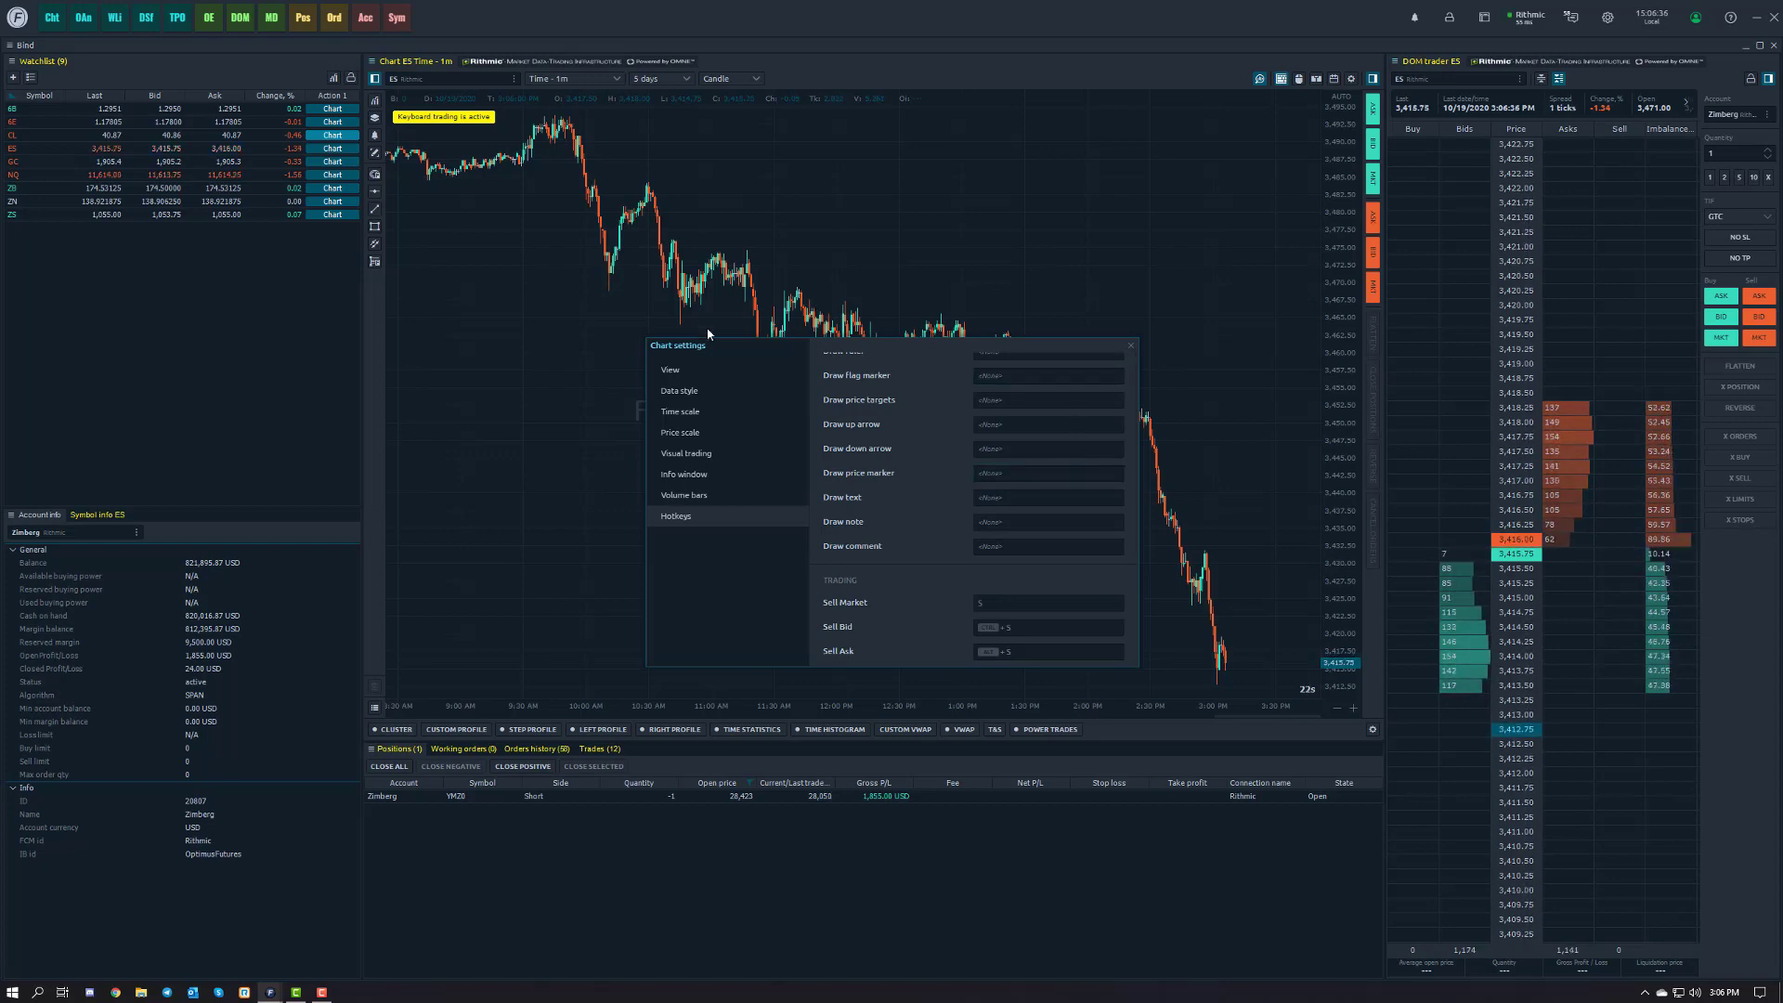
{"action": "scroll", "scroll_direction": "down", "scroll_amount": 3}
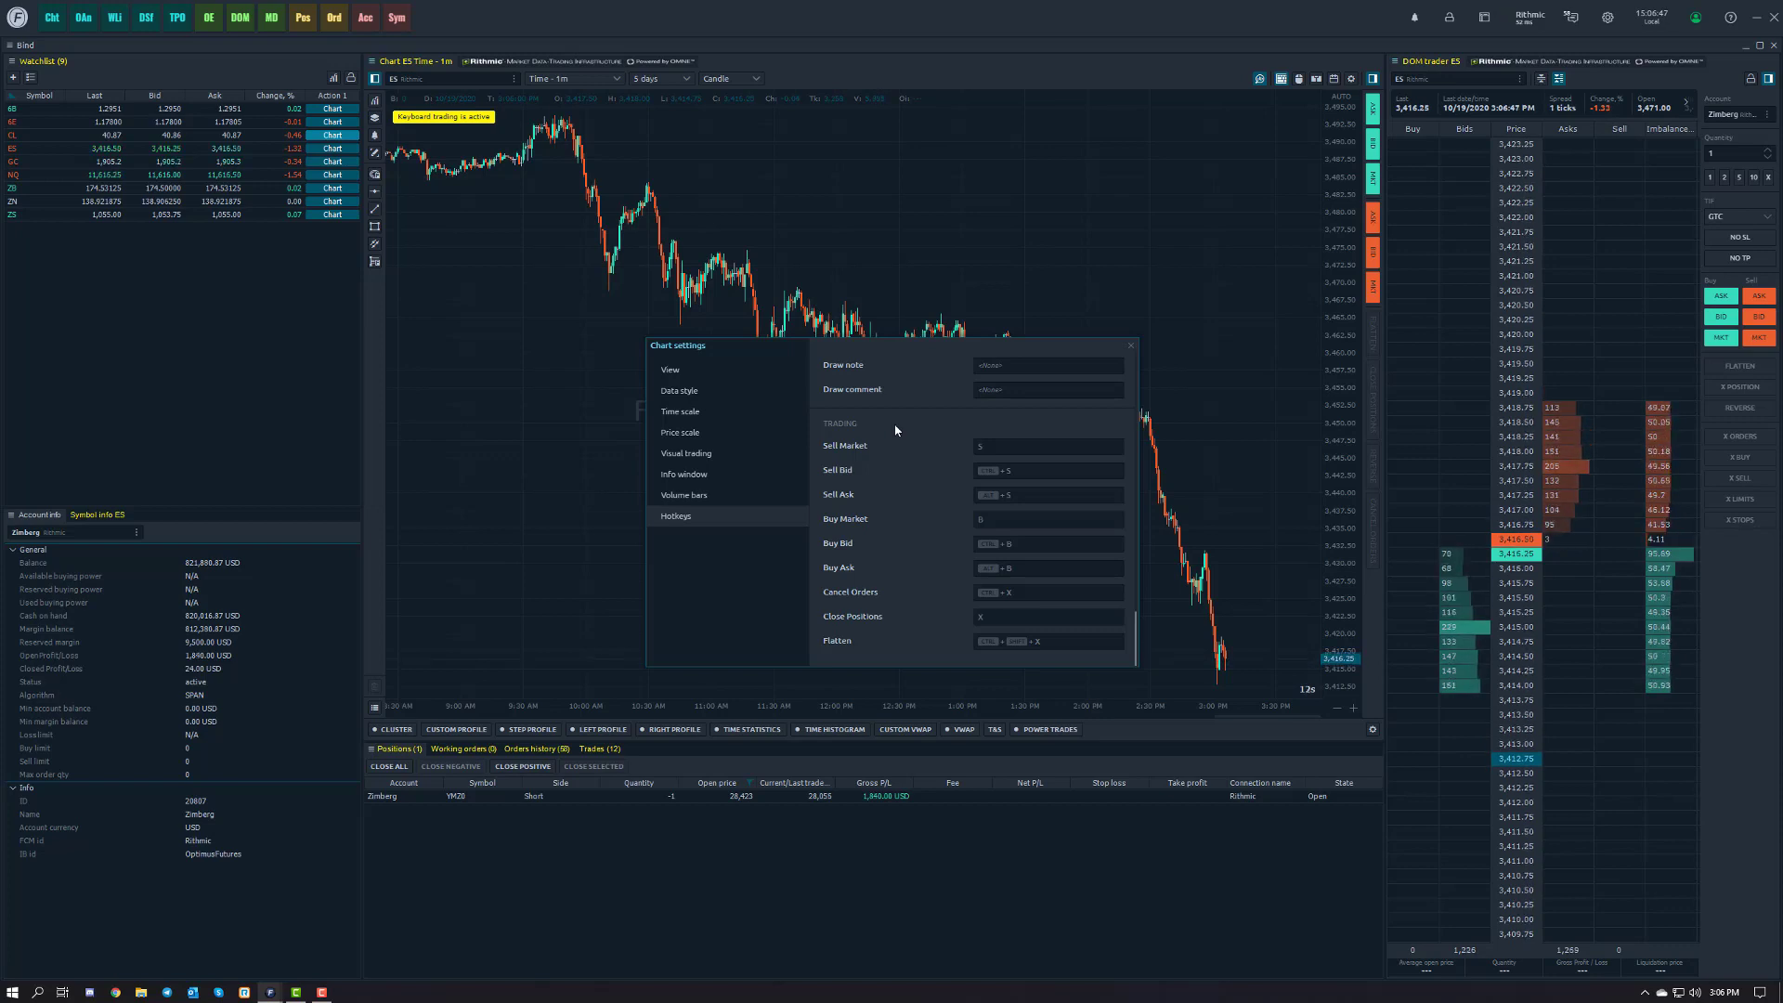
{"action": "mouse_move", "coordinate": [923, 422]}
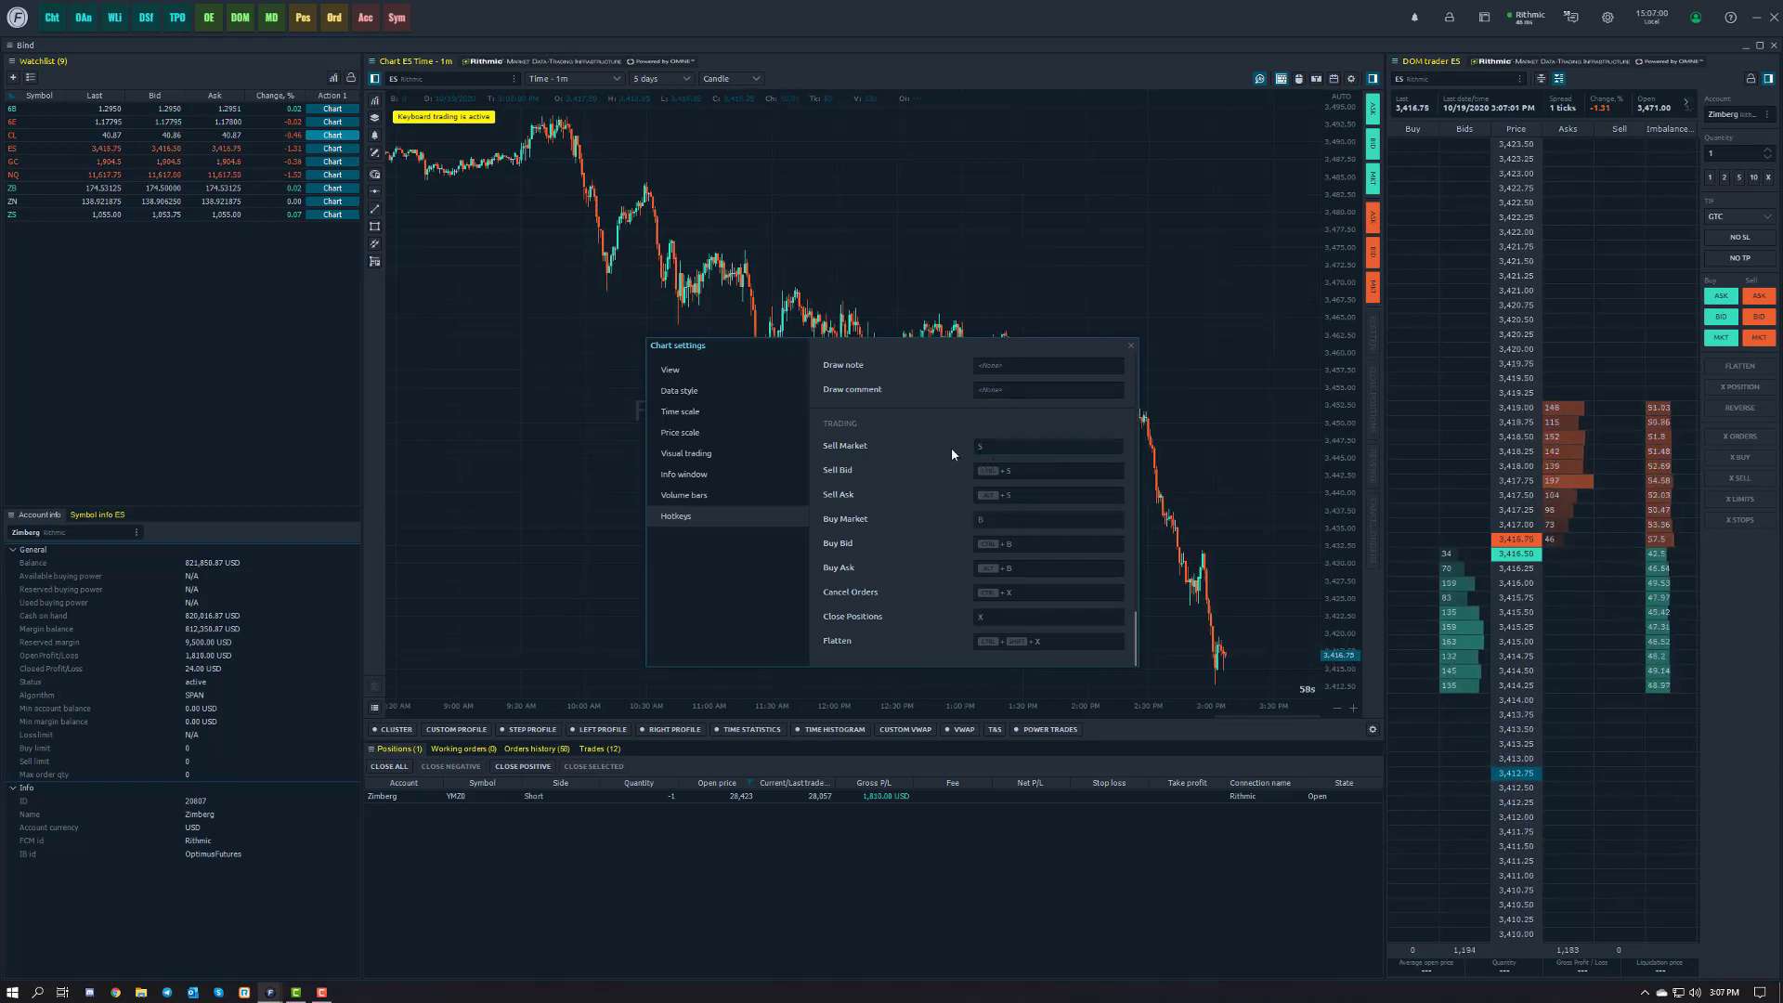
{"action": "mouse_move", "coordinate": [863, 448]}
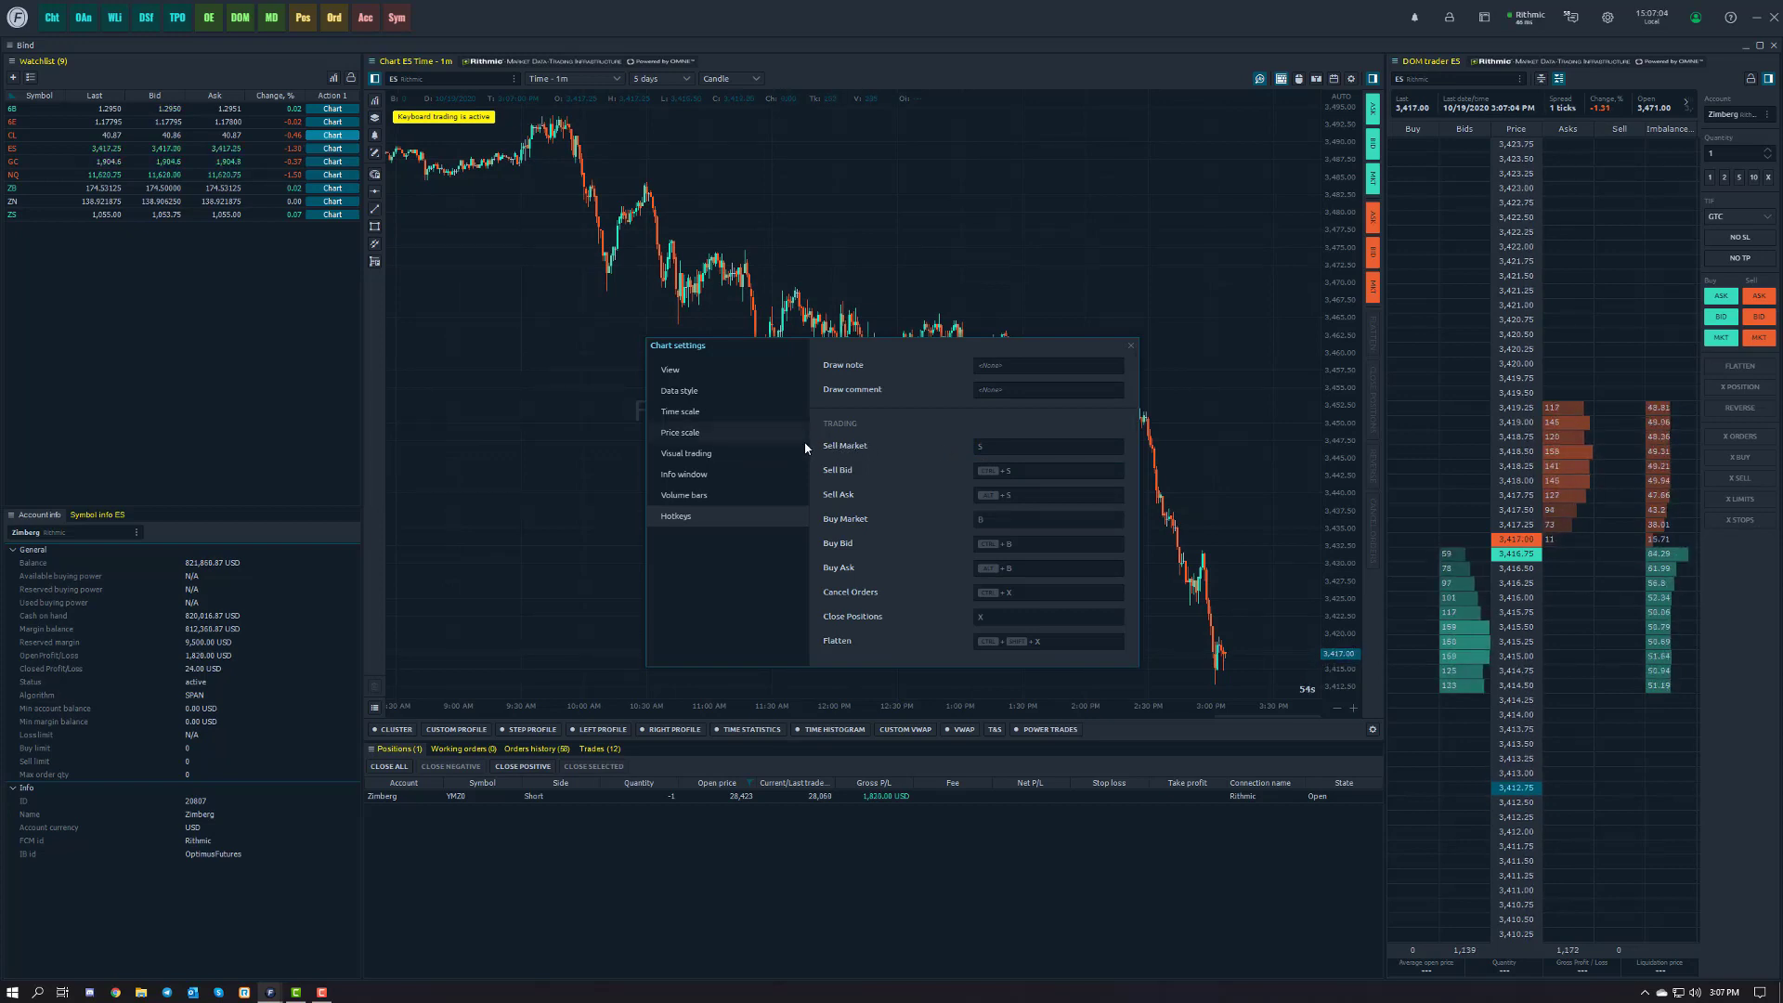
{"action": "left_click", "coordinate": [1045, 444]}
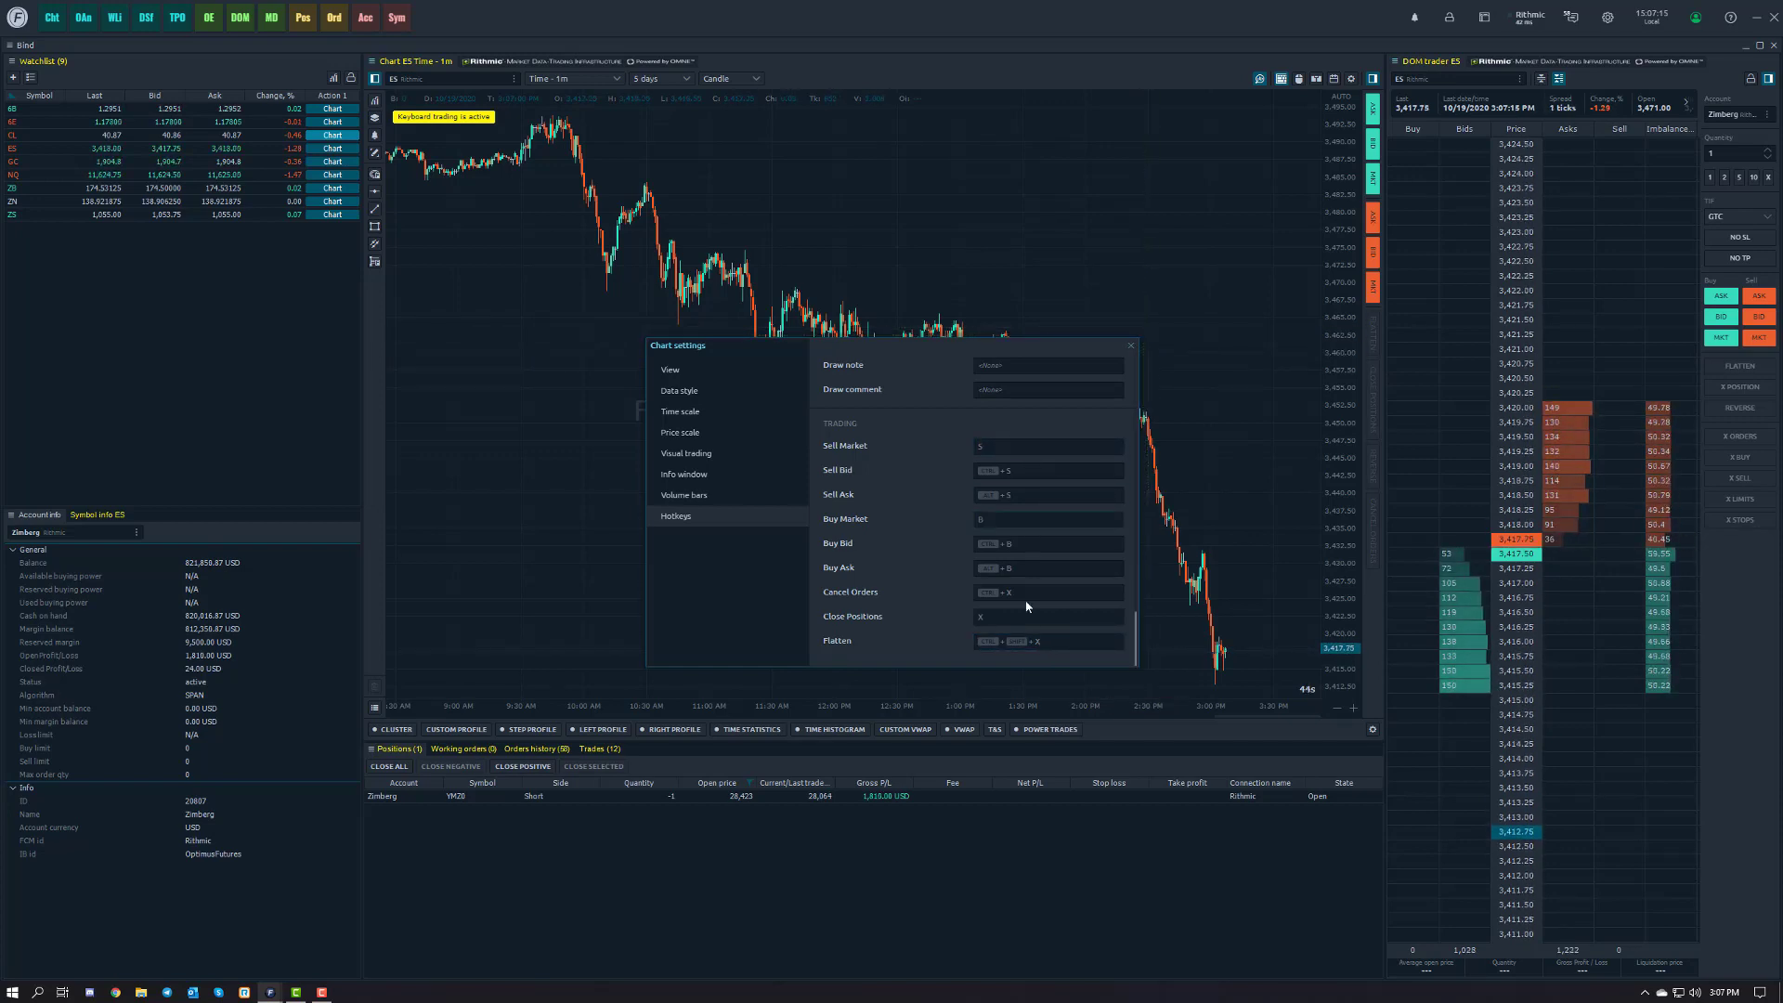
Close Chart settings and return focus to the ES chart.
{"action": "left_click", "coordinate": [1127, 346]}
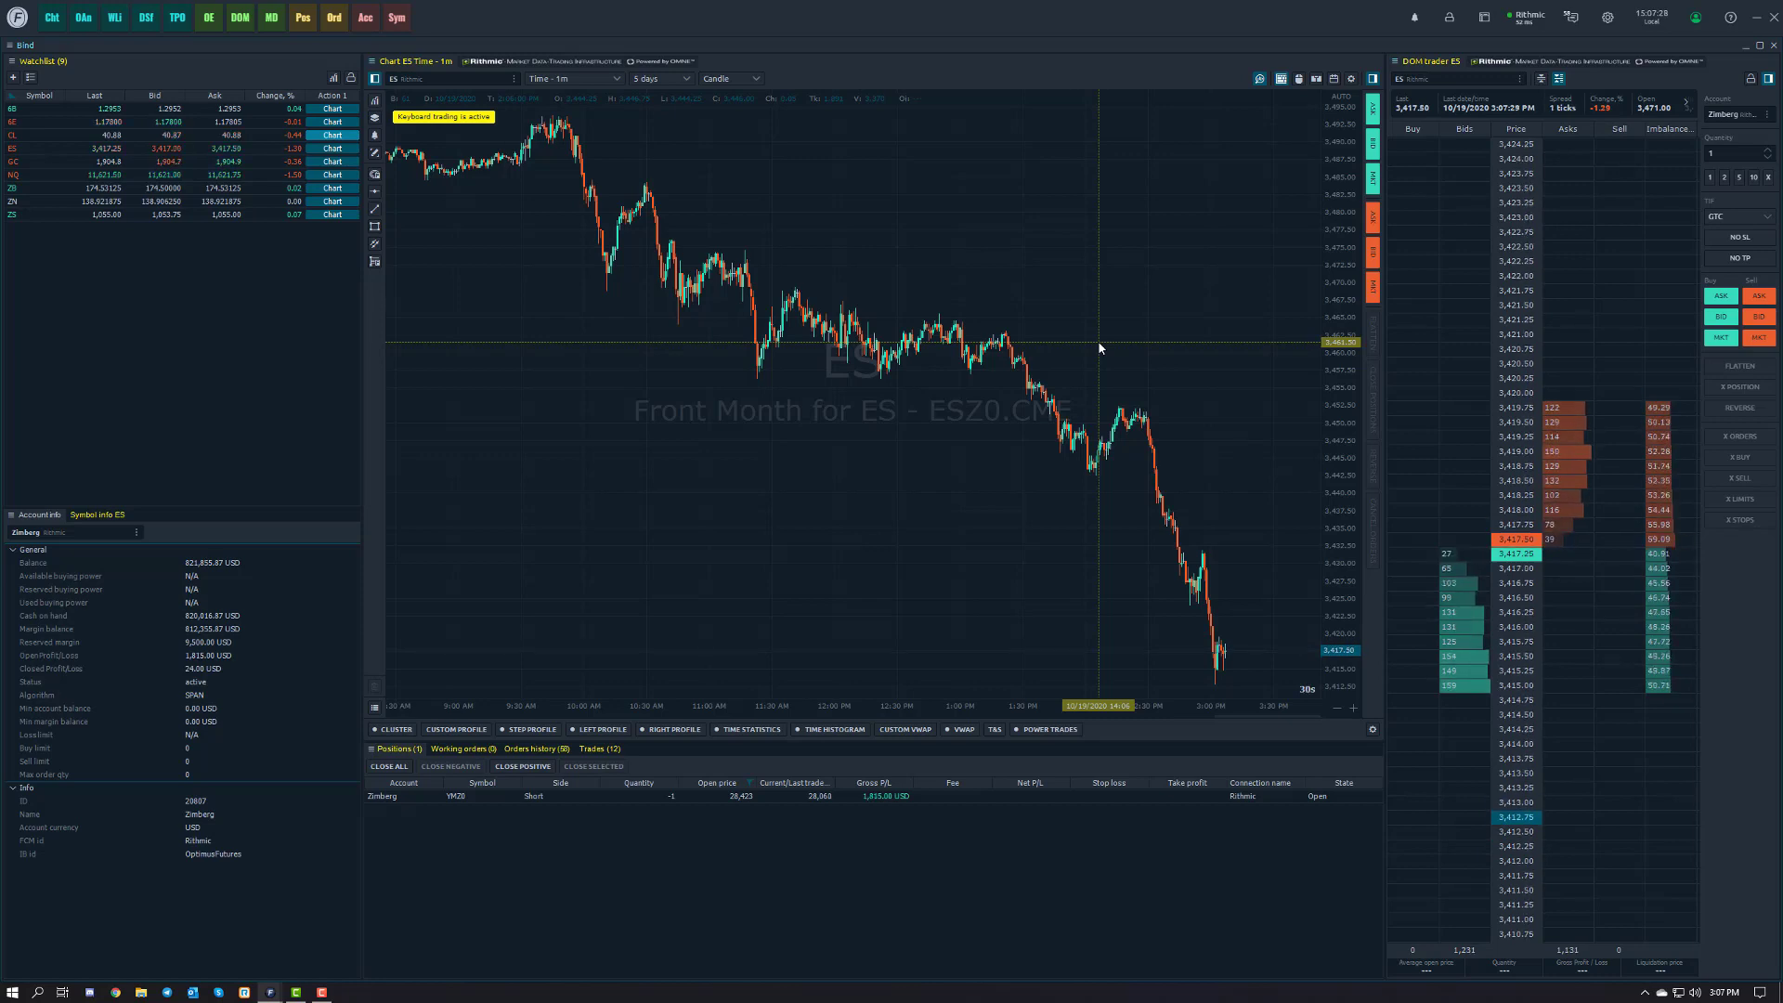
{"action": "left_click", "coordinate": [1758, 336]}
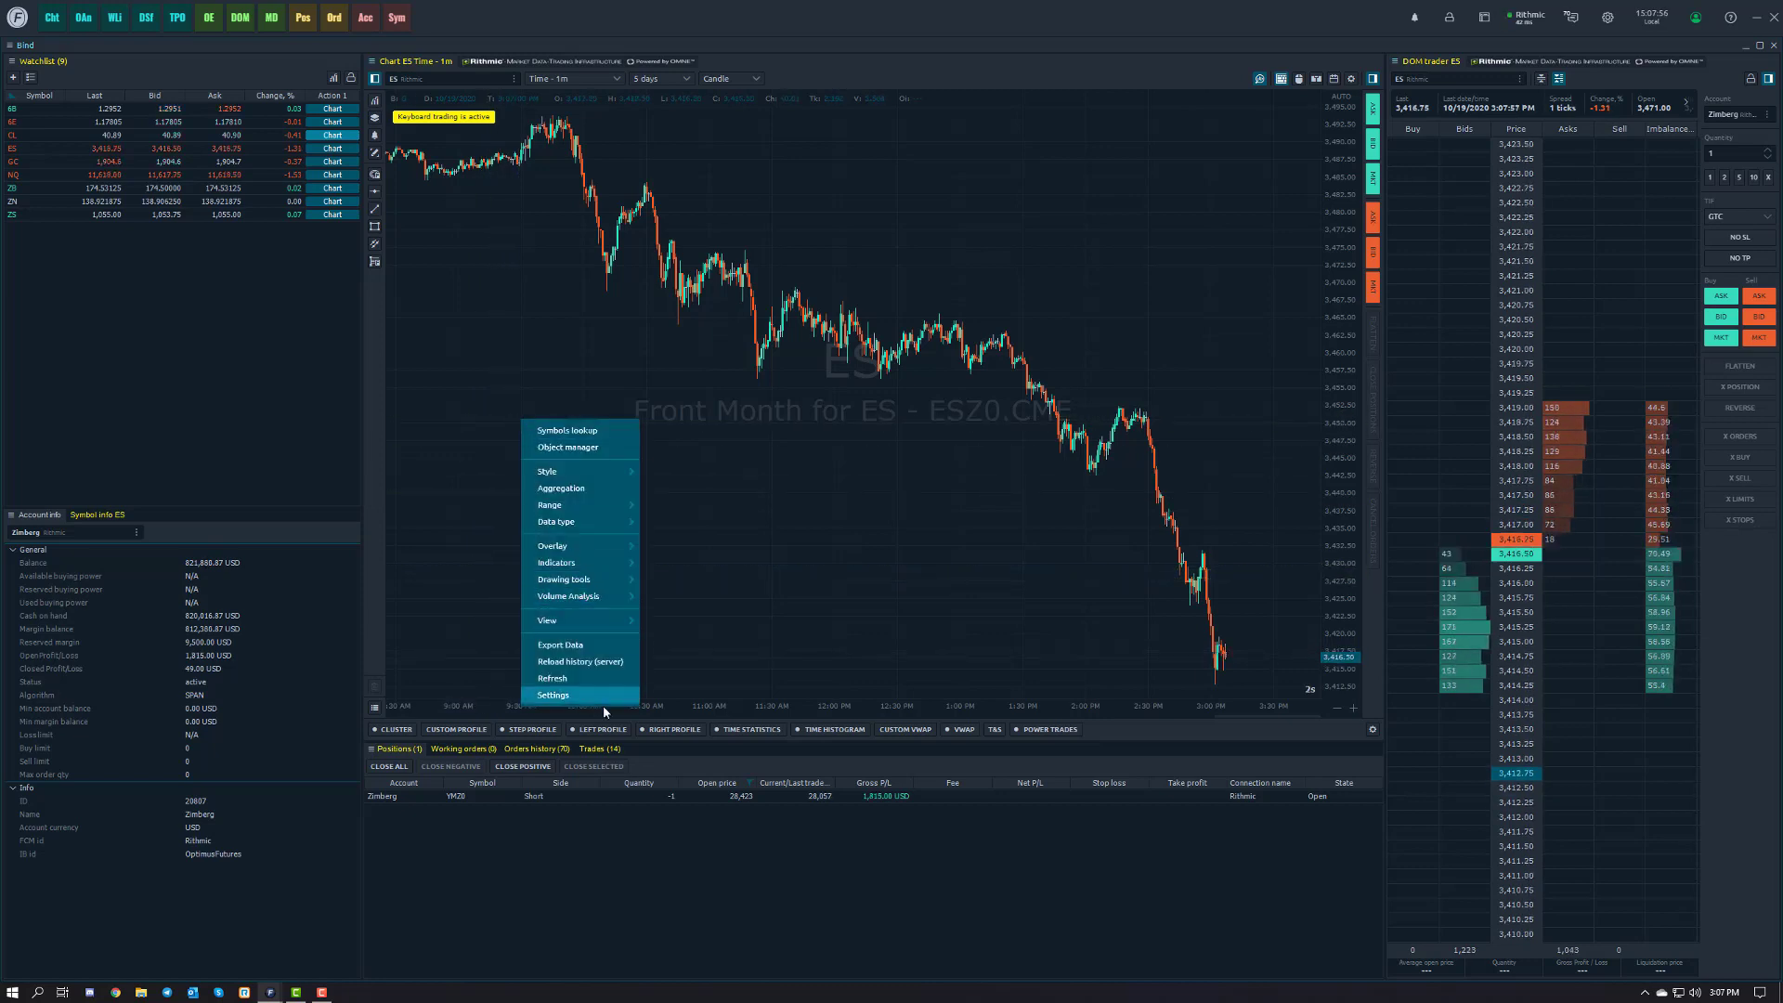
Reopen Hotkeys in Chart settings and scroll to the Trading shortcuts ending with Flatten.
{"action": "left_click", "coordinate": [553, 695]}
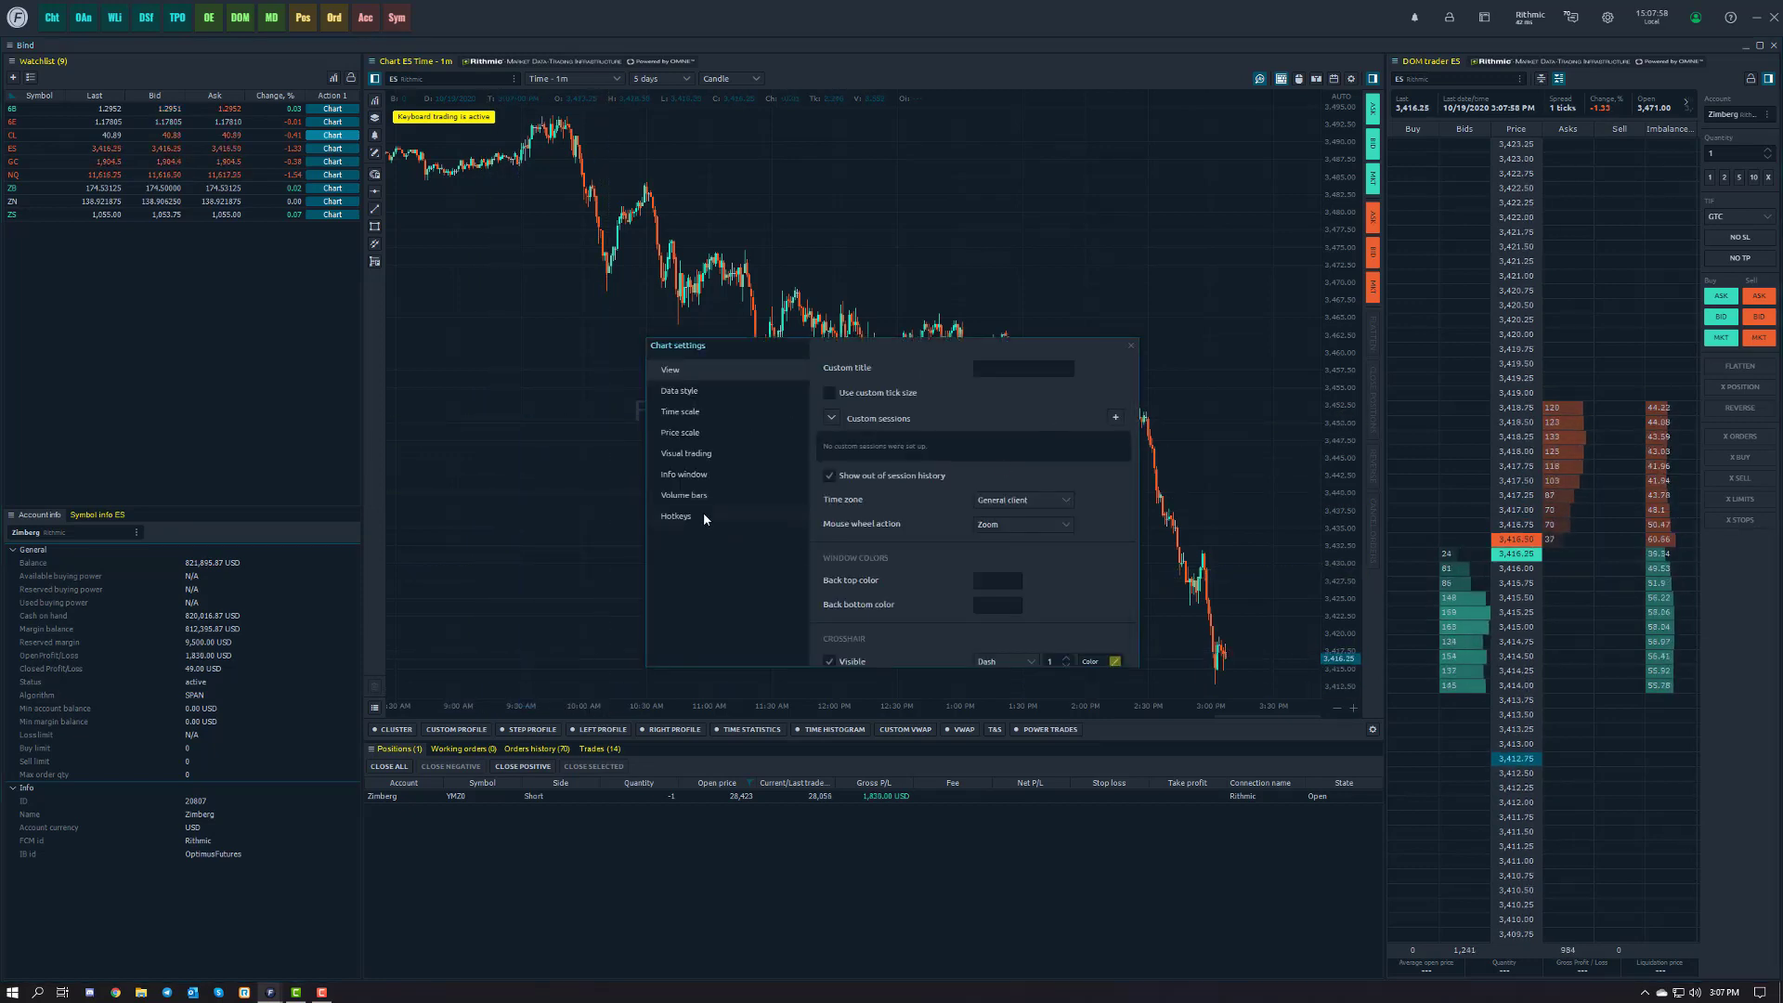
{"action": "left_click", "coordinate": [676, 514]}
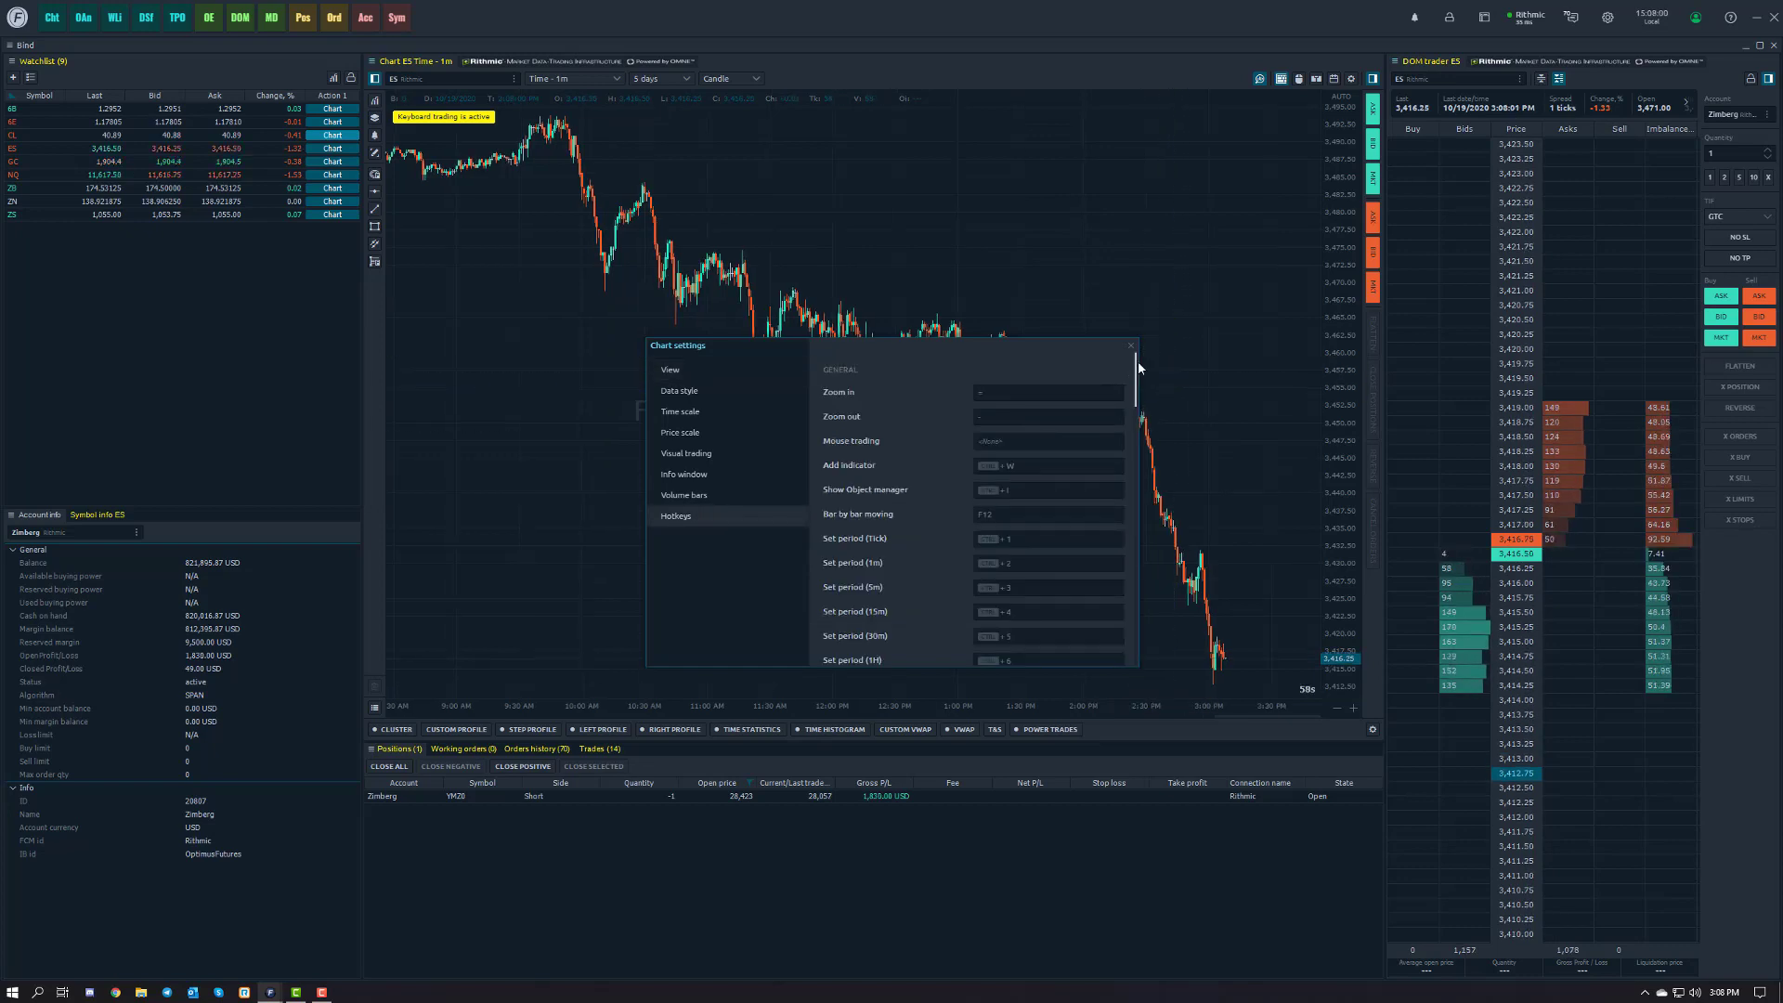
{"action": "scroll", "scroll_direction": "down", "scroll_amount": 3}
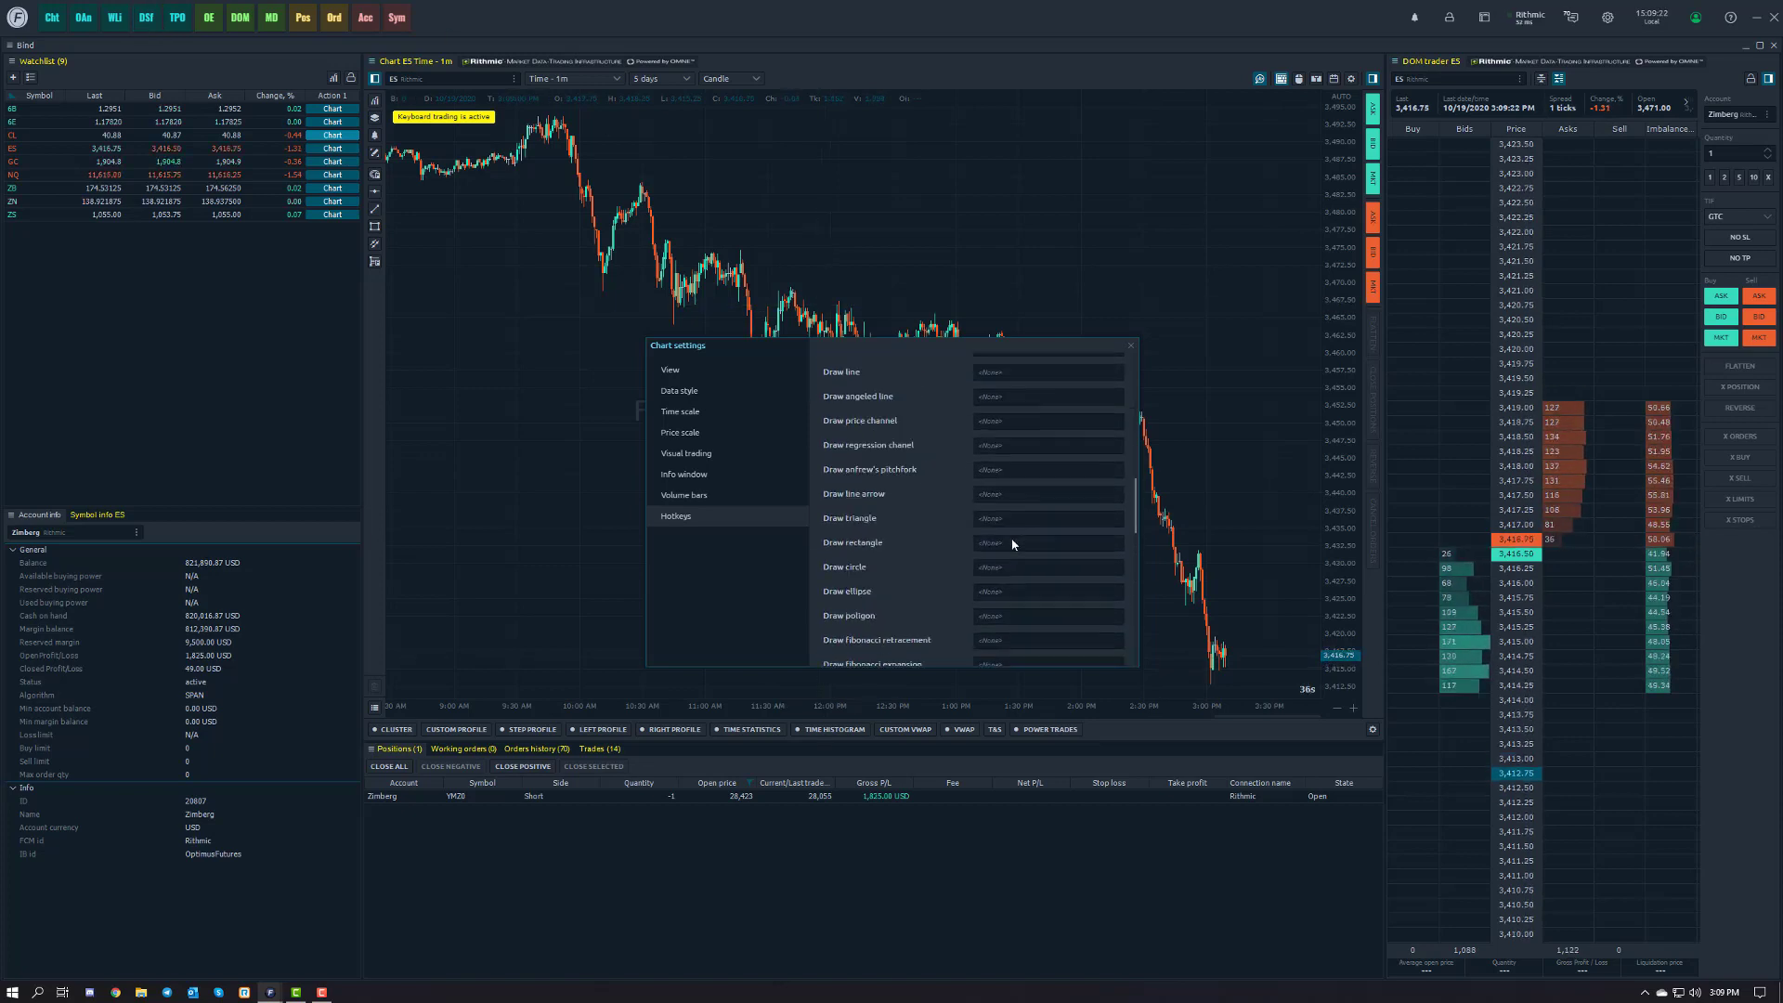
{"action": "left_click", "coordinate": [676, 514]}
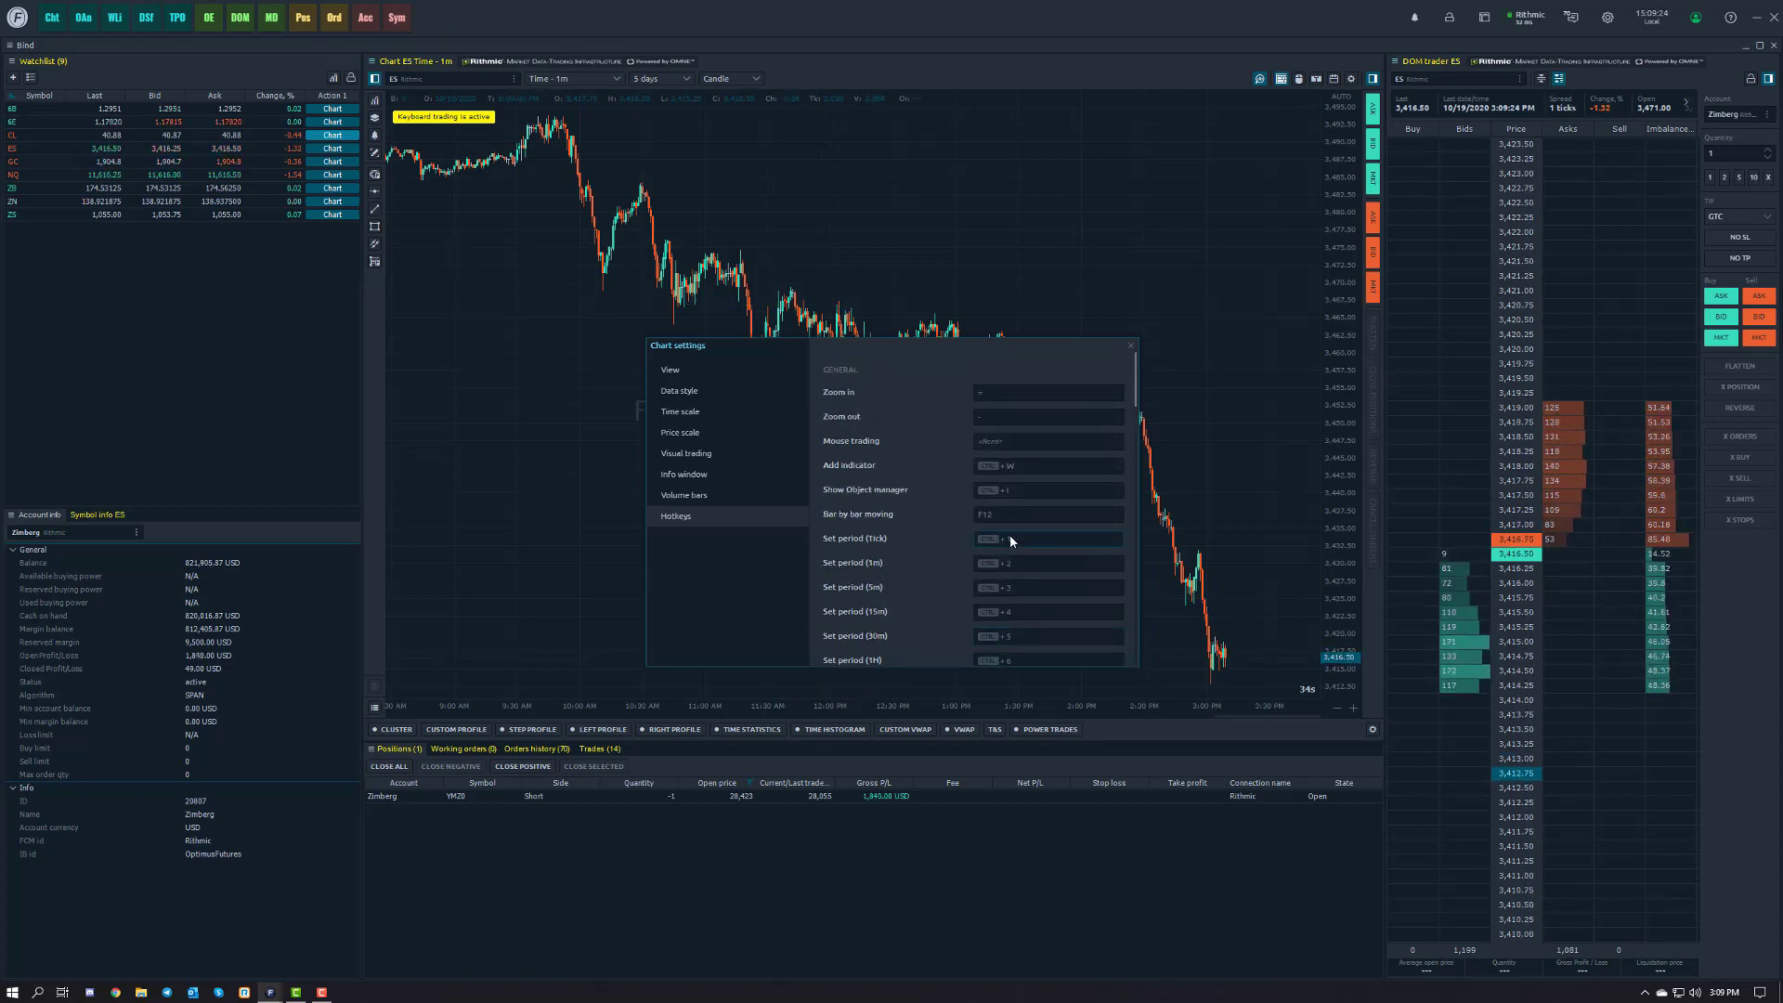
{"action": "scroll", "scroll_direction": "down", "scroll_amount": 3}
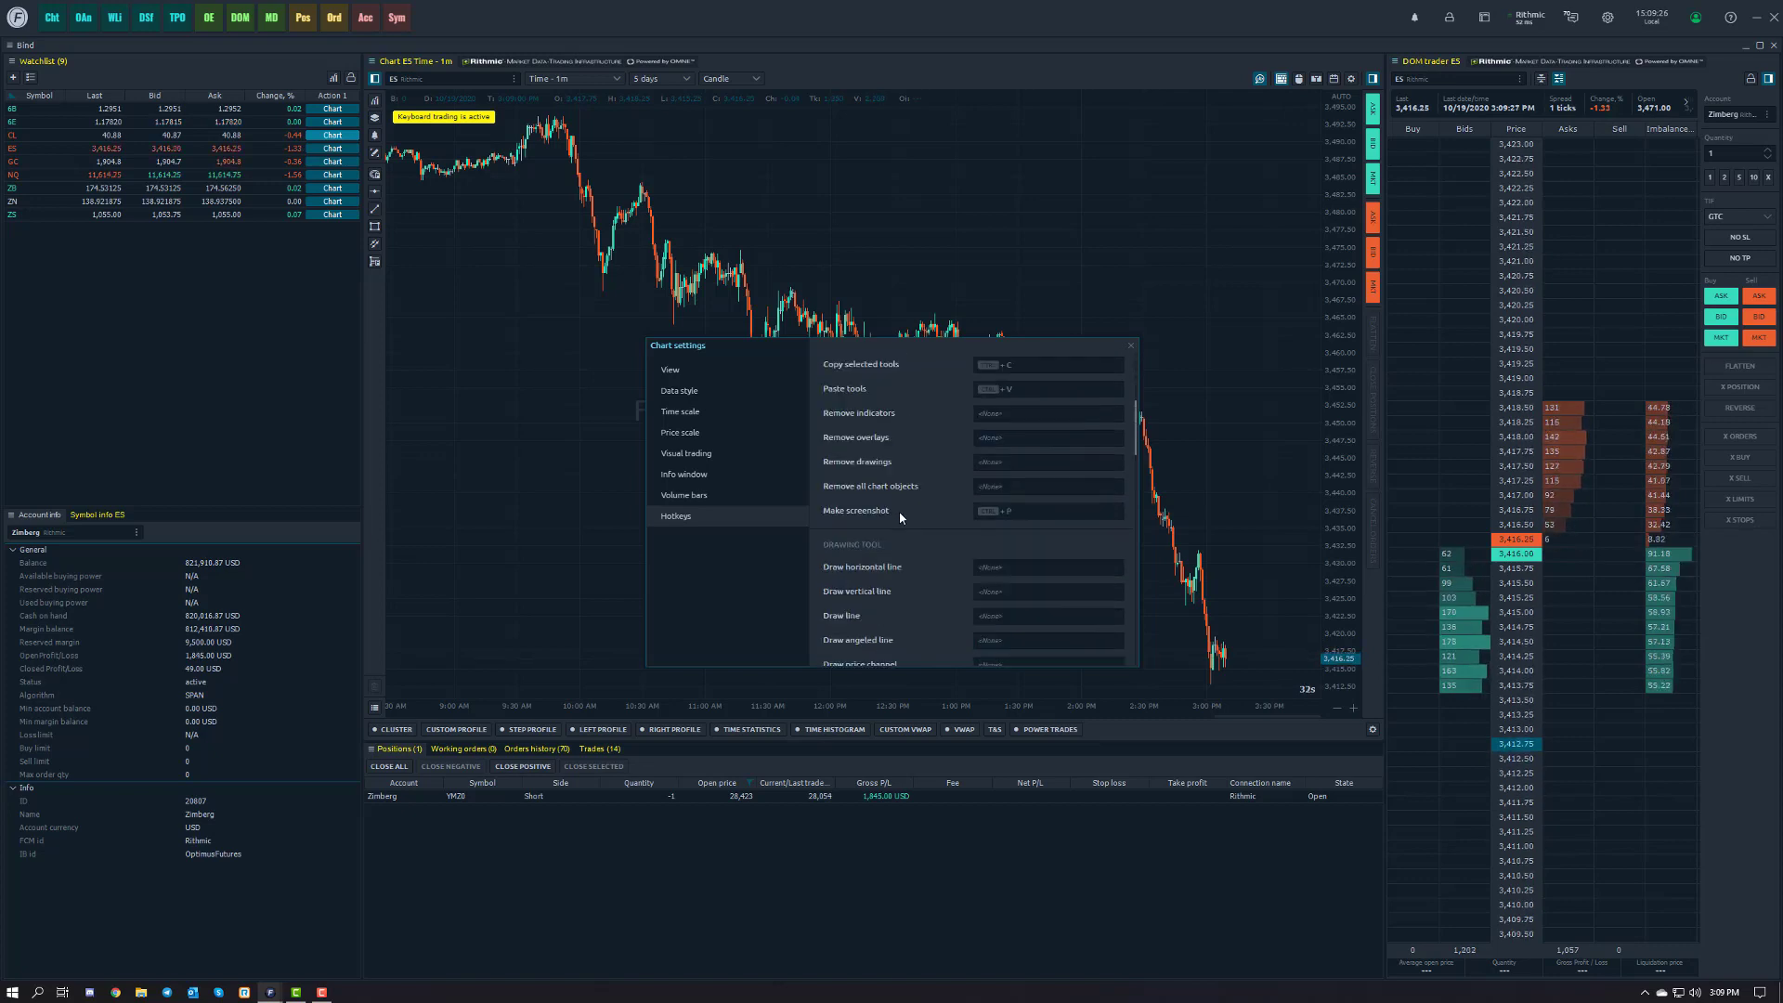
{"action": "scroll", "scroll_direction": "down", "scroll_amount": 3}
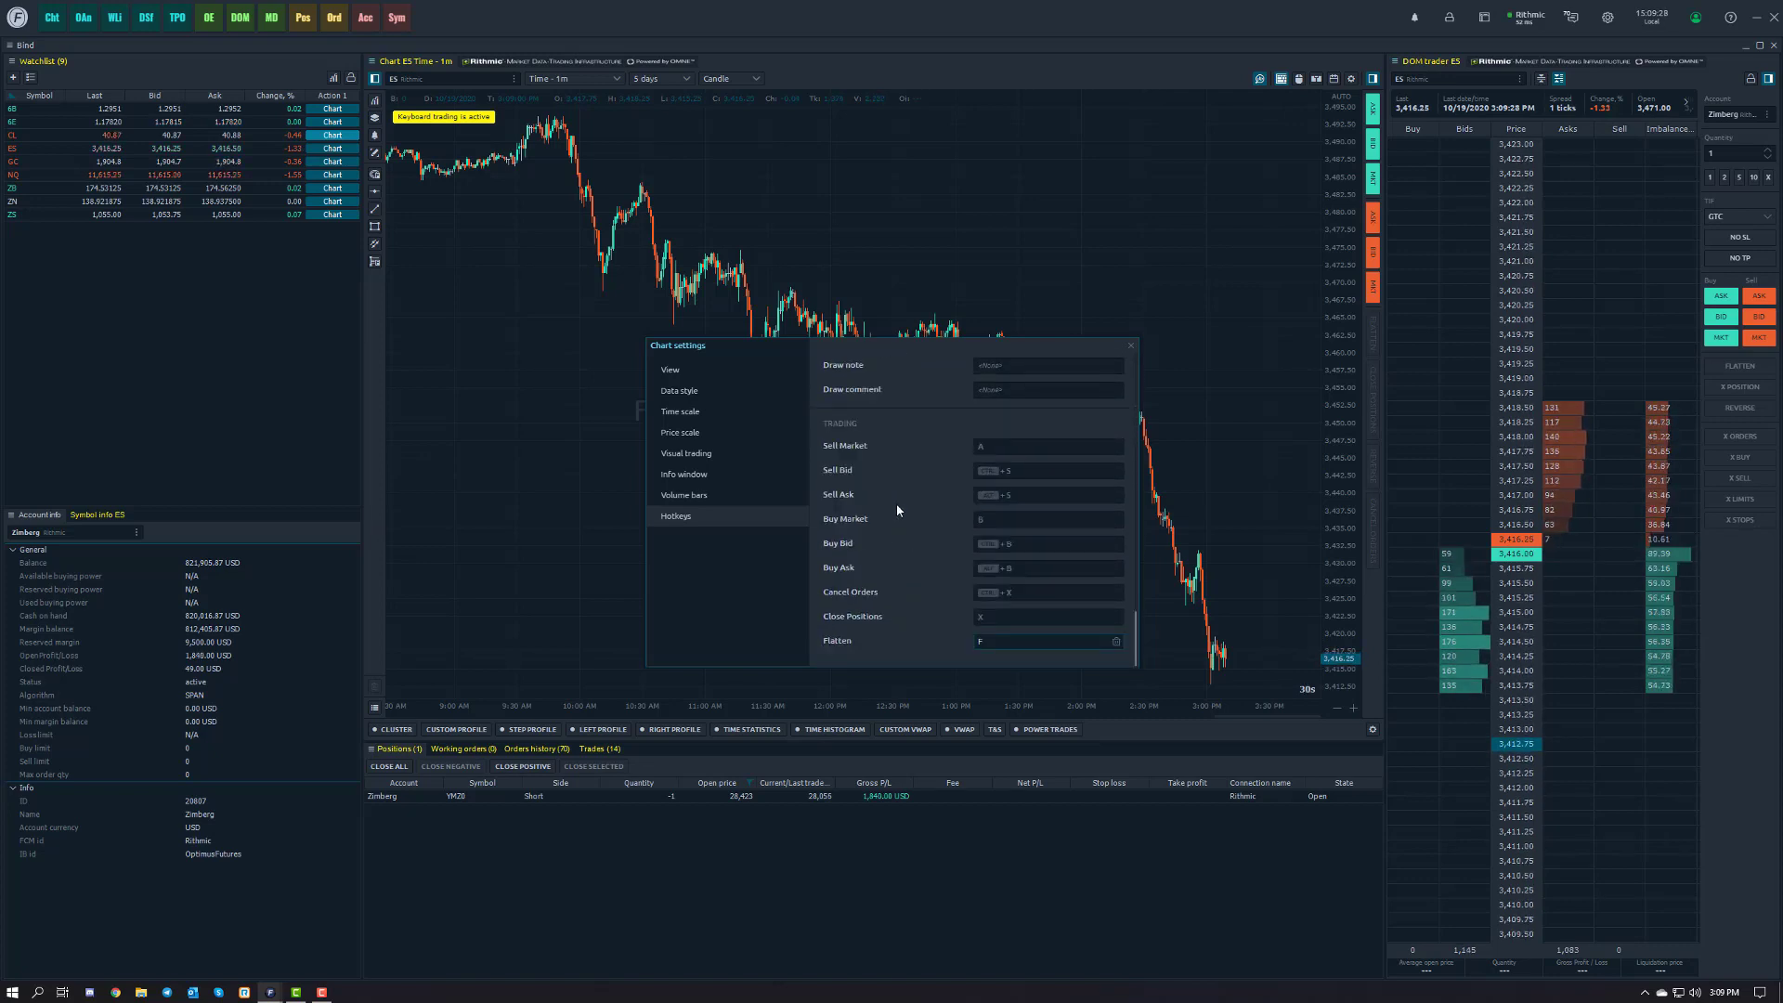